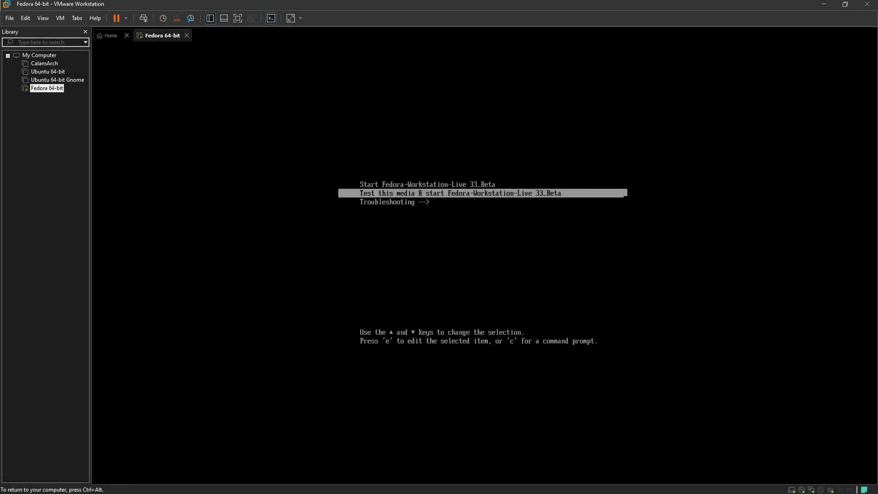
- Boot the Fedora-Workstation-Live 33_Beta entry from the VM's GRUB menu
key("Up")
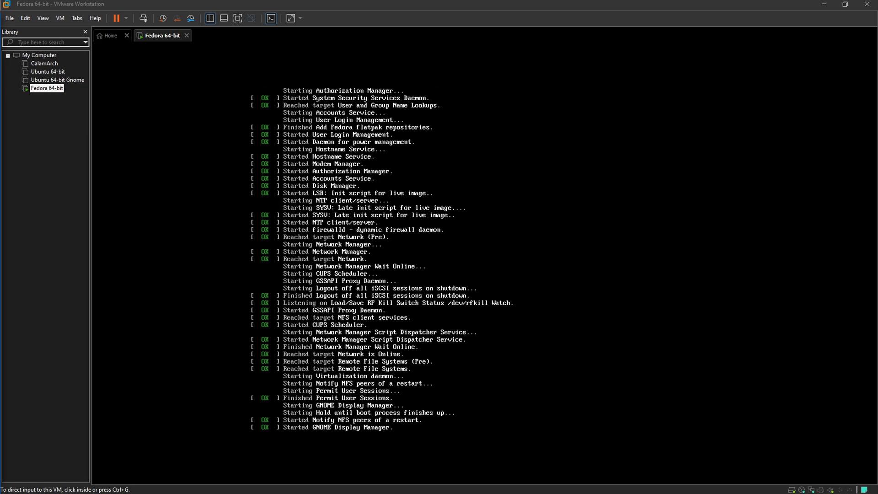
mouse_move(673, 407)
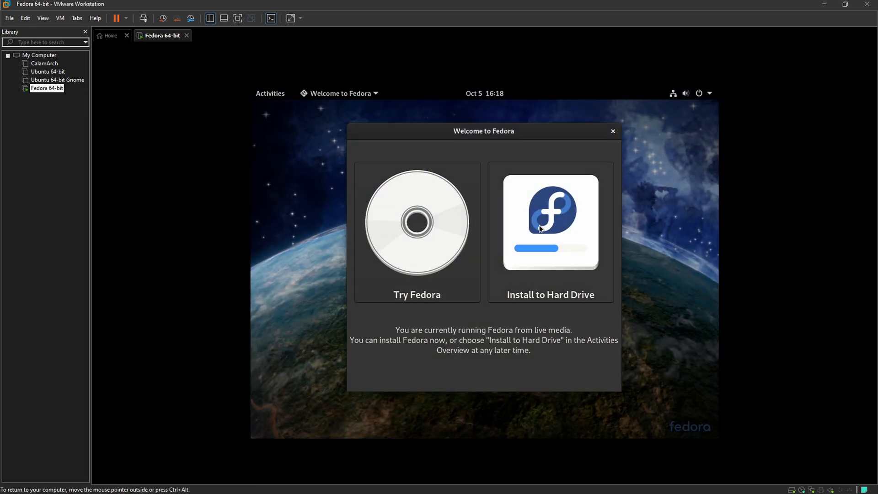
mouse_move(262, 53)
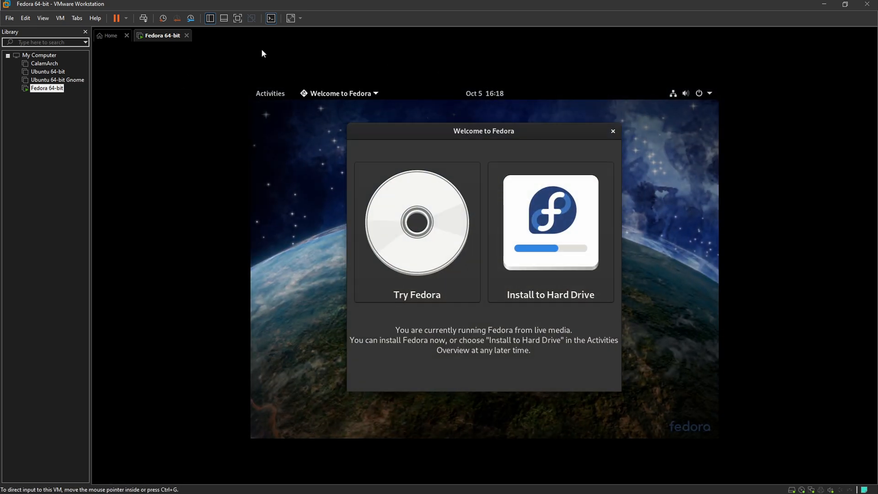
- Set the display resolution to 1920 × 1200 (16:10) in Settings > Displays
left_click(291, 18)
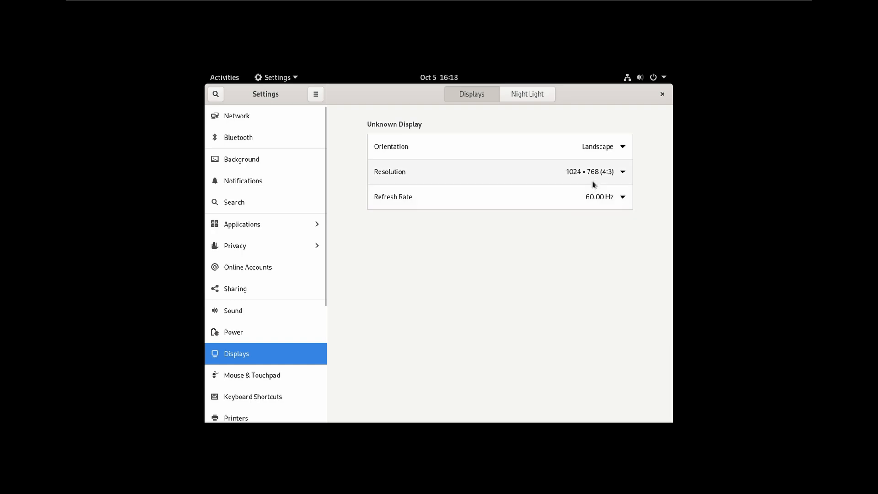
left_click(621, 172)
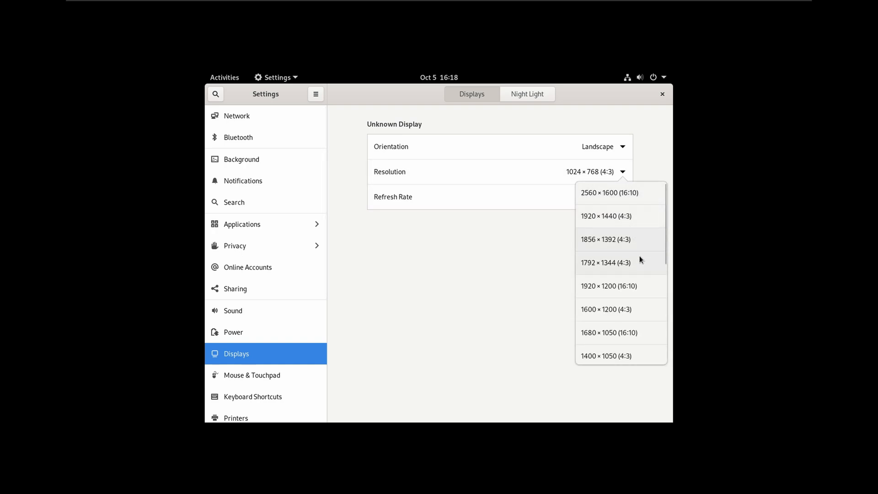
left_click(608, 285)
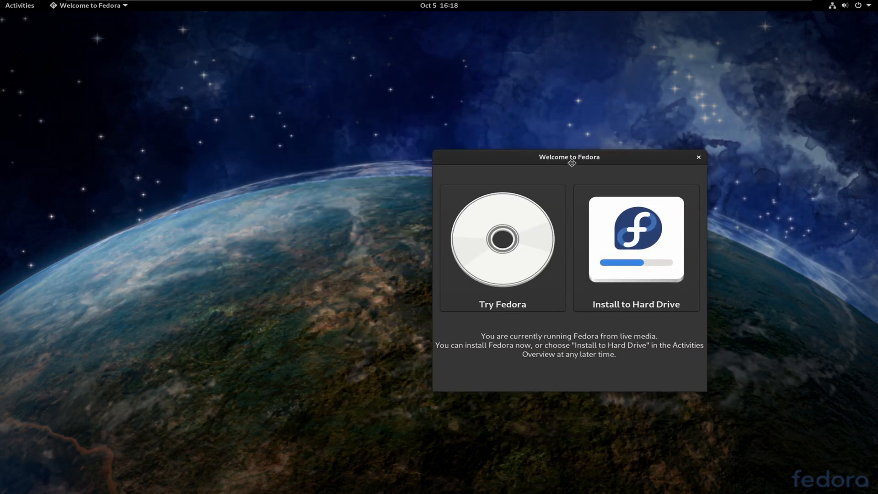
- View Settings > About showing Fedora 33 Workstation, GNOME 3.38.0, Wayland and VMware
left_click(845, 5)
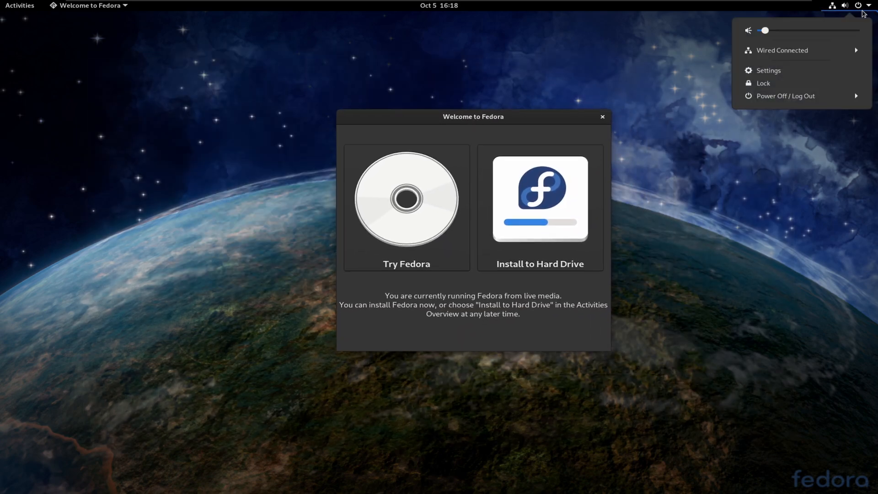
left_click(768, 70)
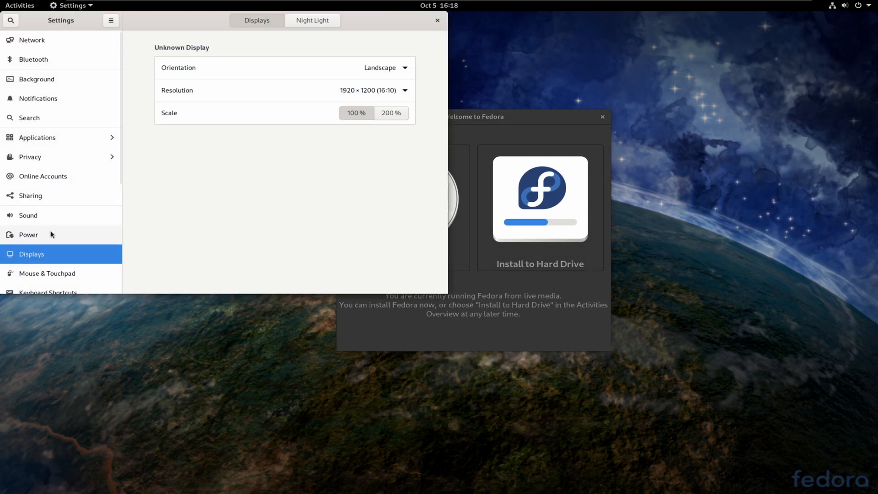
left_click(27, 284)
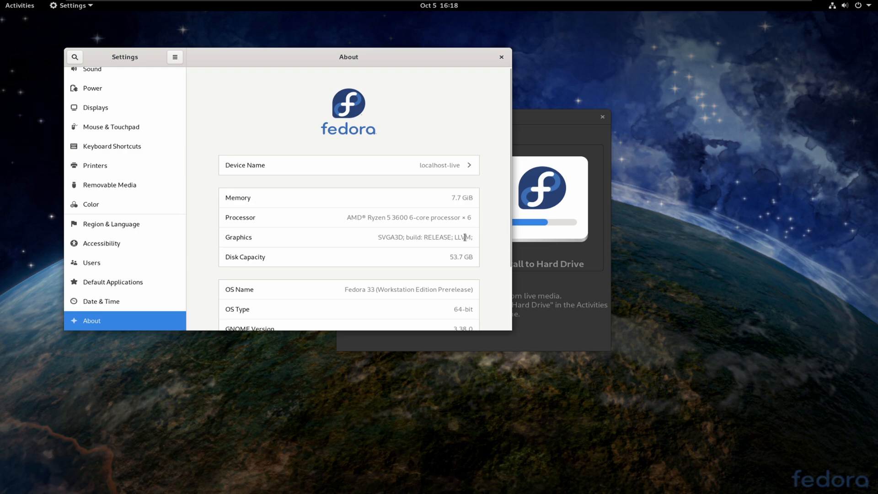
scroll("down", 3)
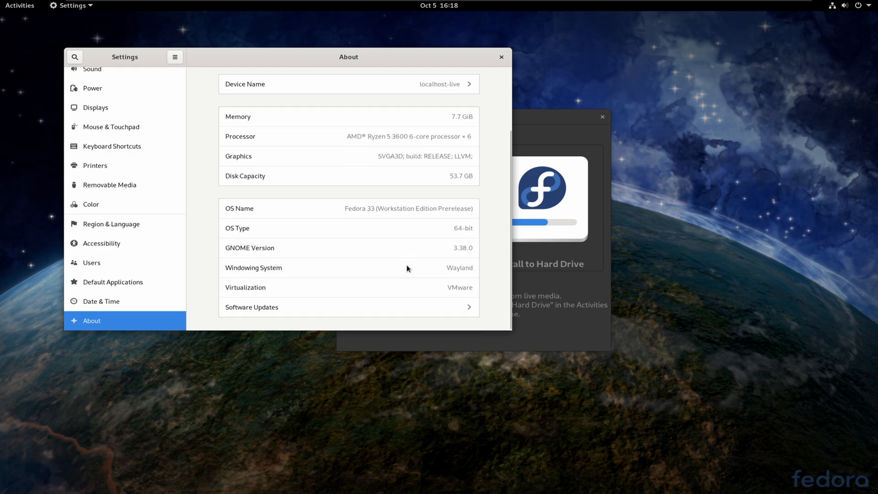
mouse_move(472, 262)
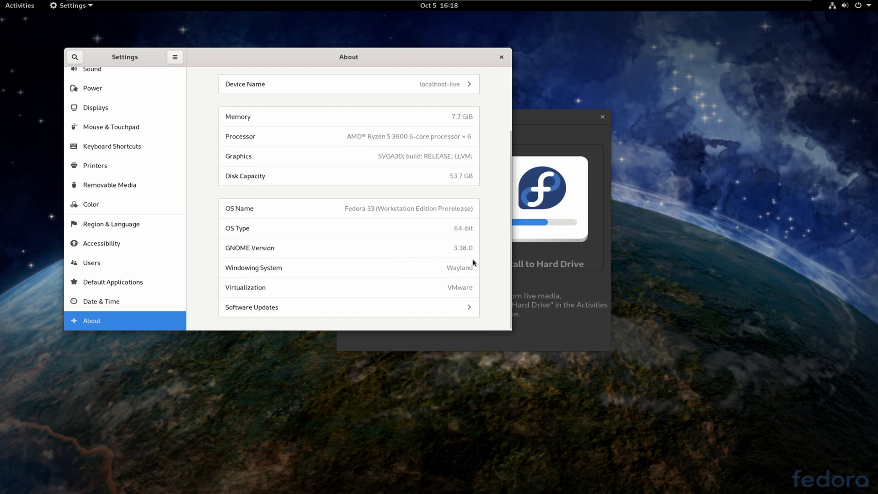
mouse_move(445, 276)
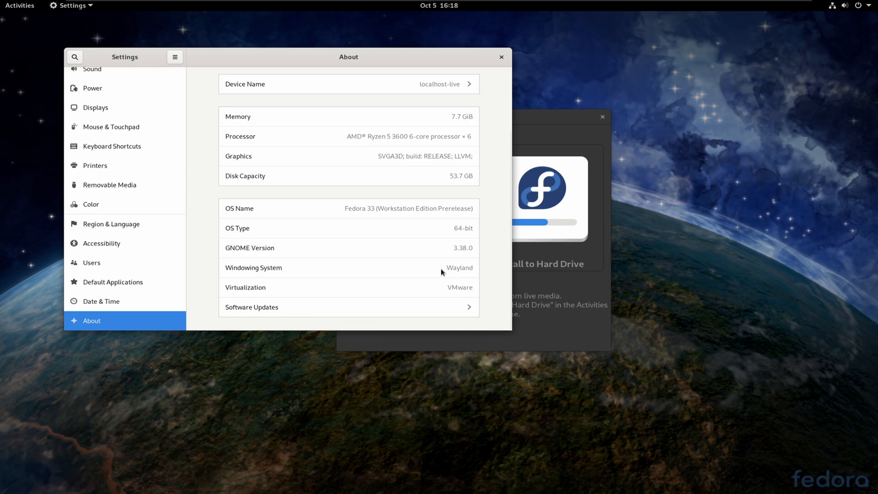
mouse_move(493, 61)
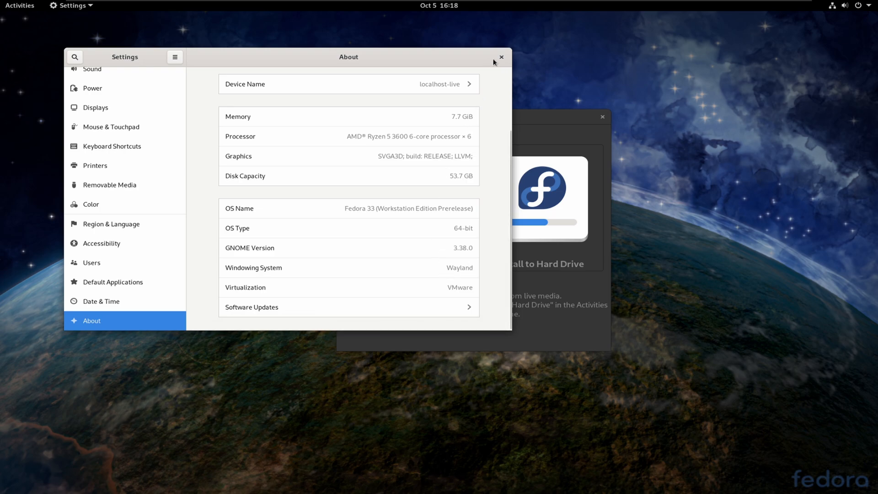
- Launch Terminal, run uname -r showing kernel 5.8.6-301.fc33.x86_64, then close it
left_click(500, 56)
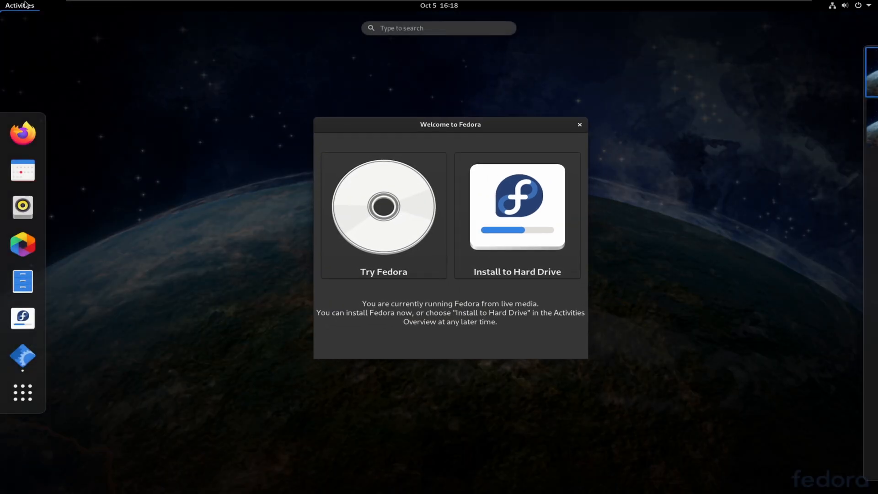
type("ker")
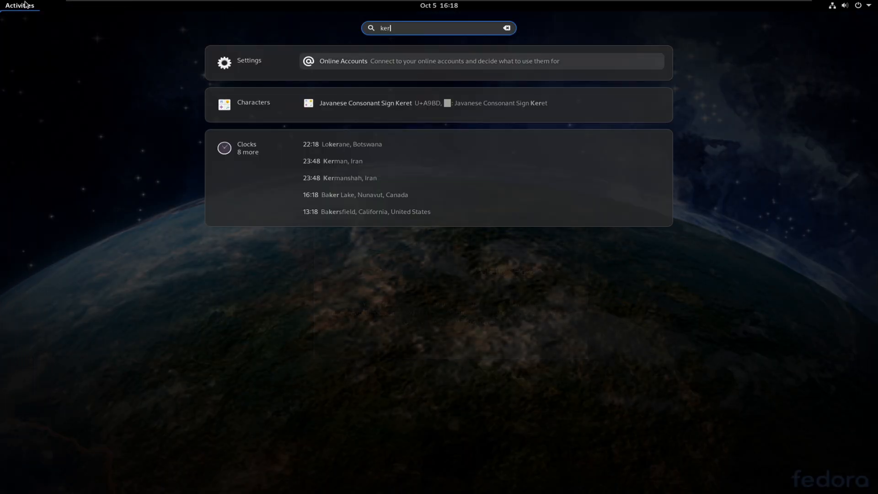
type("te")
type("u")
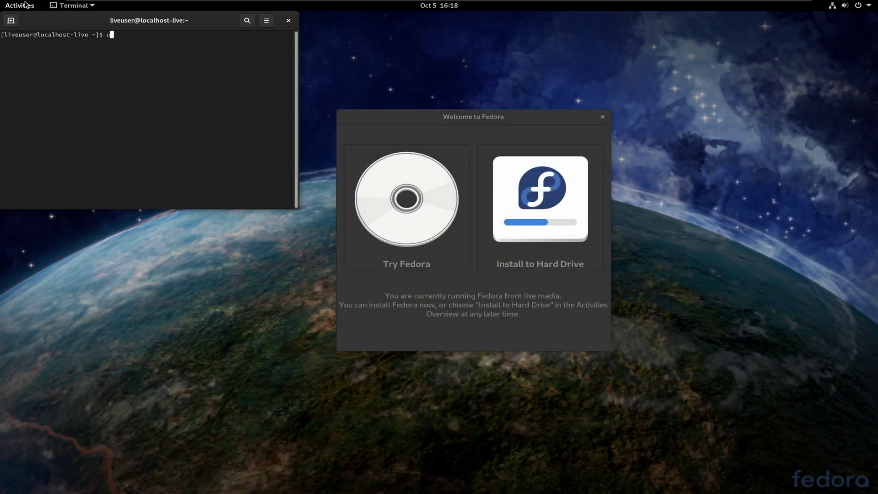
type("name -r")
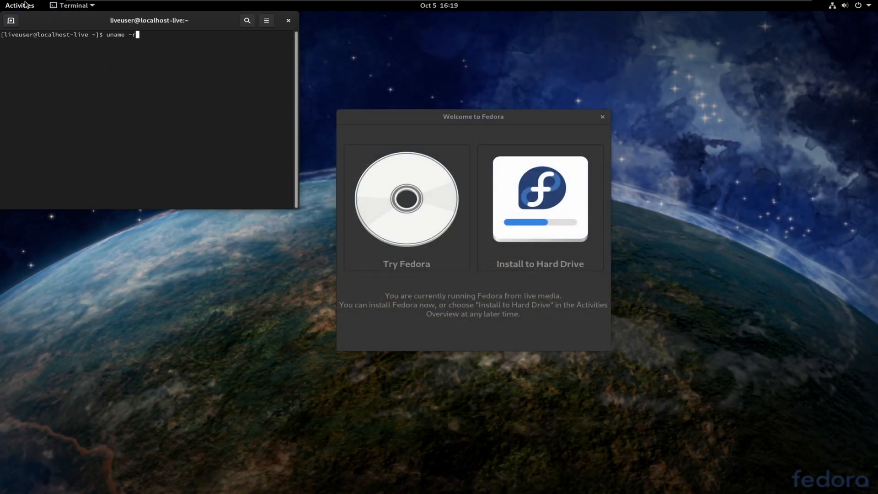
key("Return")
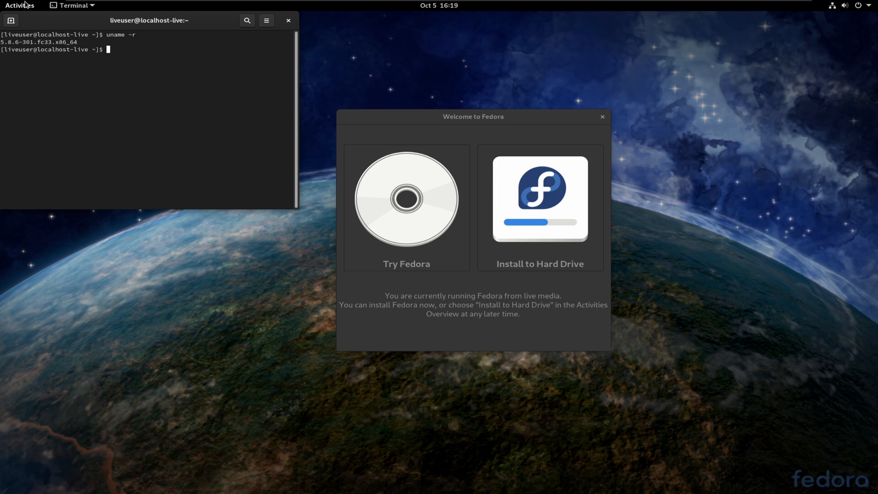
left_click_drag(149, 20, 261, 47)
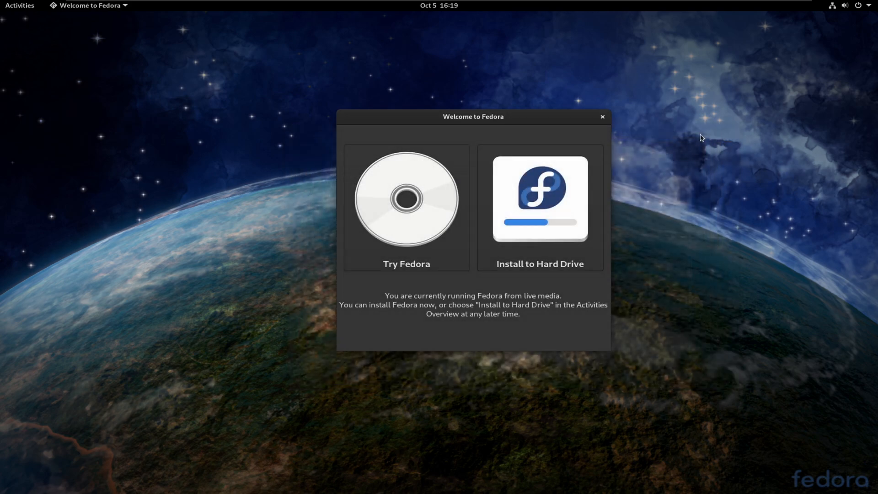
- Launch Install to Hard Drive and reach the English (Canada) language screen
left_click(602, 116)
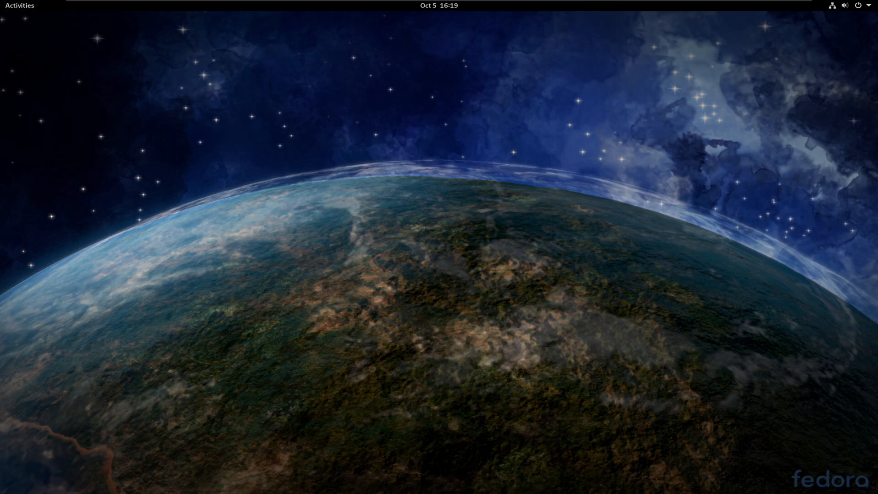
left_click(90, 5)
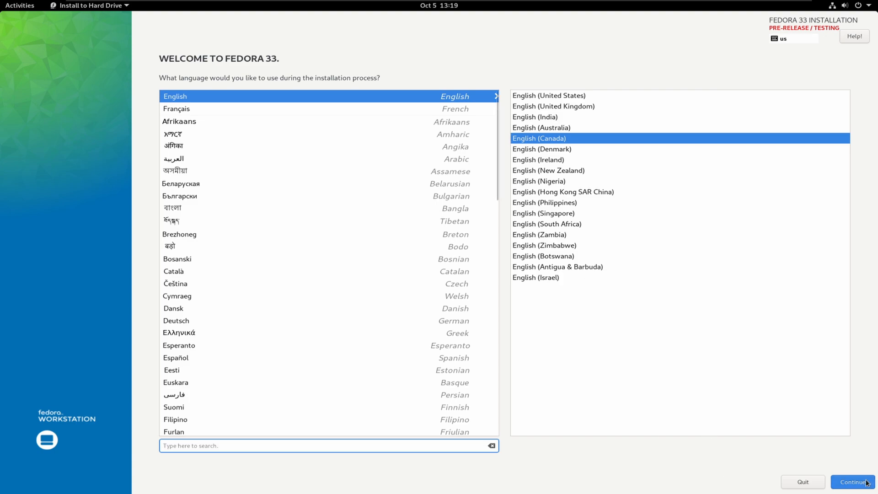
mouse_move(525, 336)
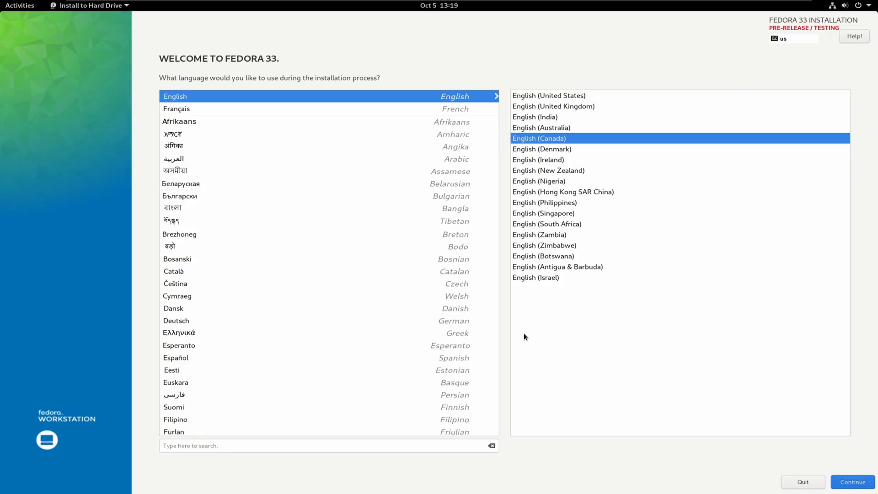
- Accept the language and select the 50 GiB VMware NVMe disk with Custom storage configuration
left_click(851, 481)
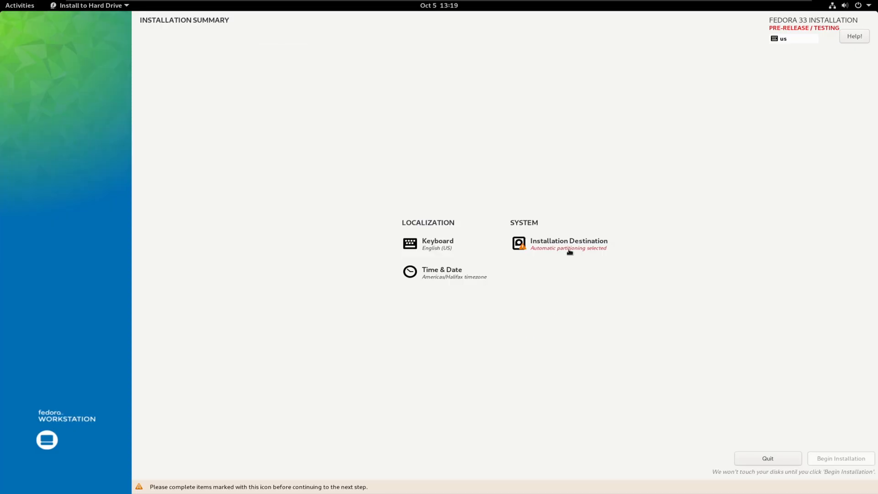
left_click(568, 243)
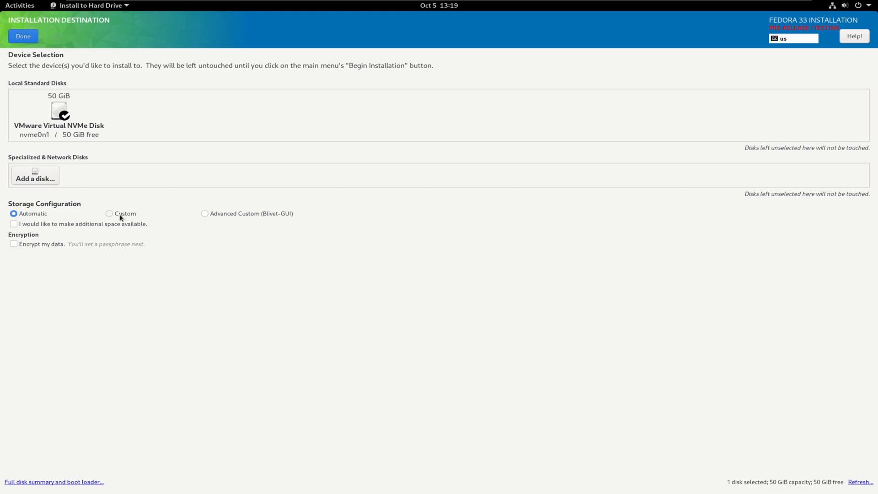
left_click(109, 214)
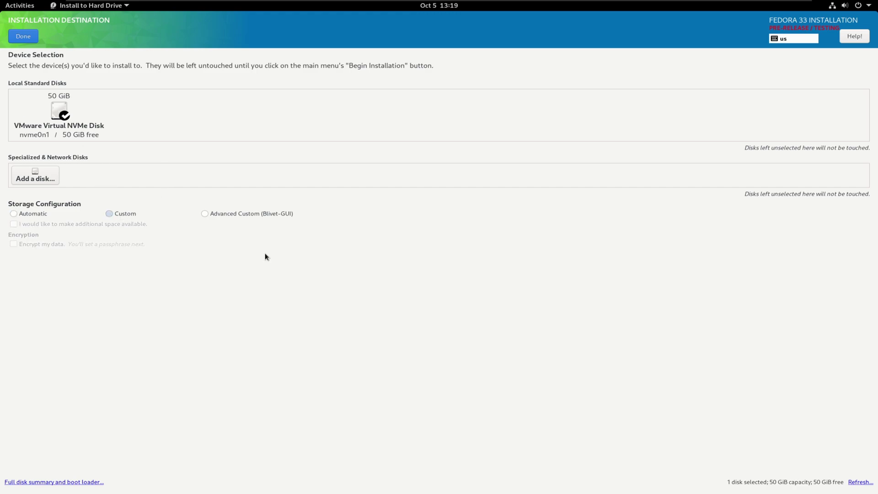
left_click(110, 214)
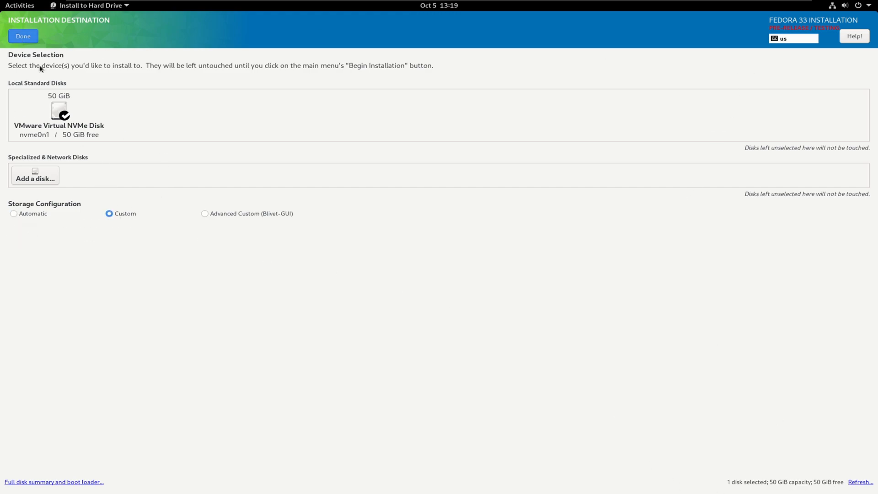
left_click(23, 36)
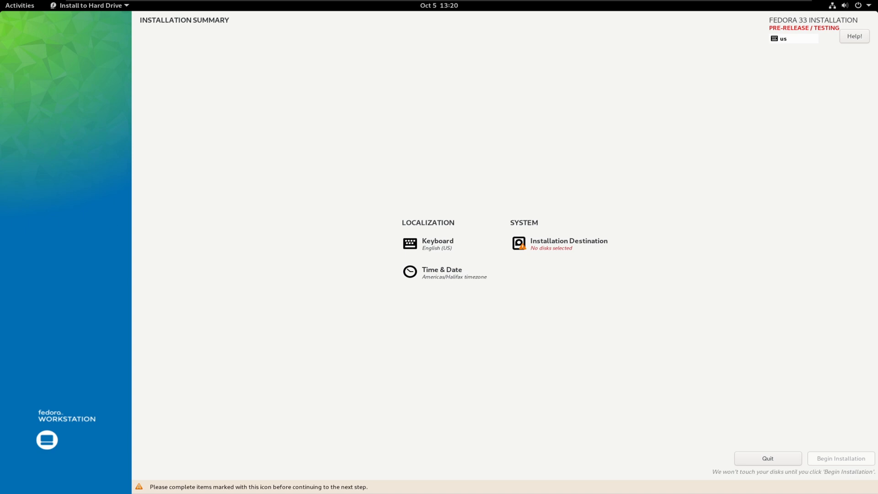
left_click(568, 242)
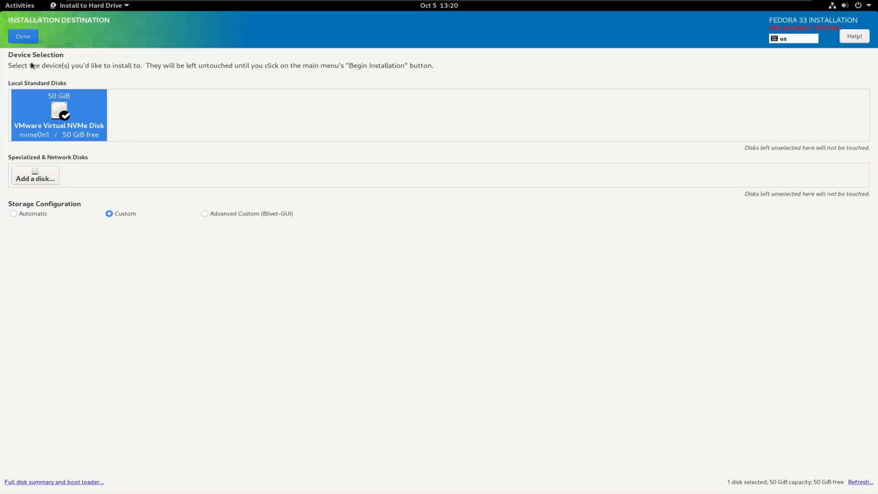
- Auto-create Btrfs mount points, remove /home, and add a 48.41 GiB root
left_click(22, 36)
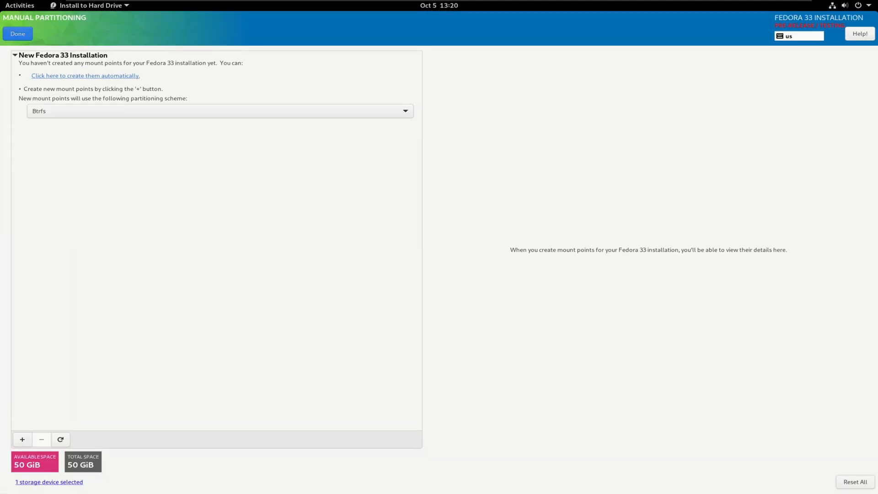
mouse_move(106, 128)
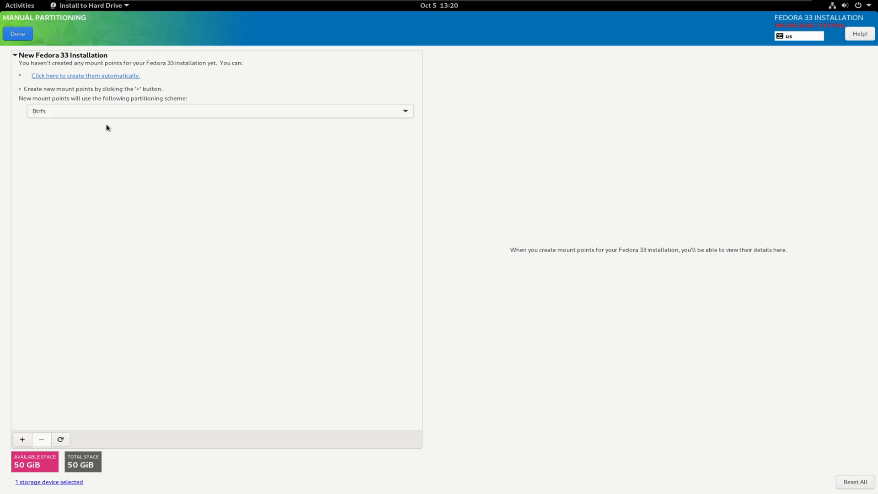
mouse_move(42, 119)
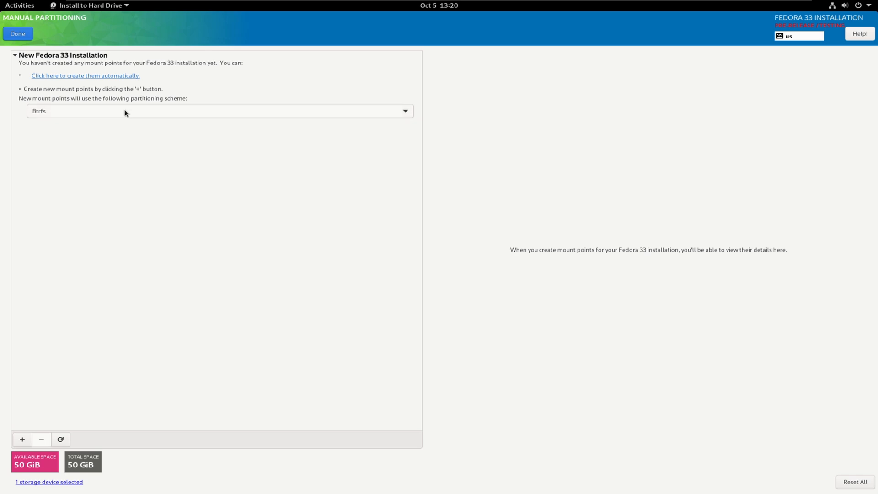
left_click(219, 111)
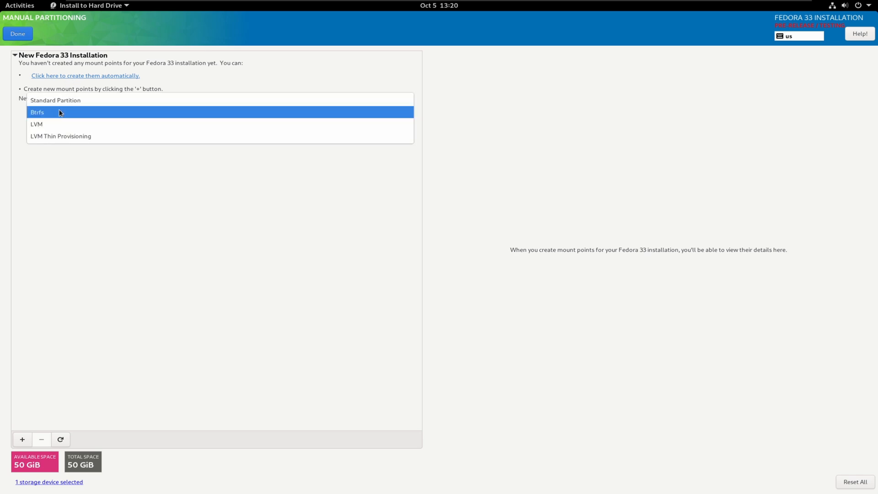
mouse_move(47, 114)
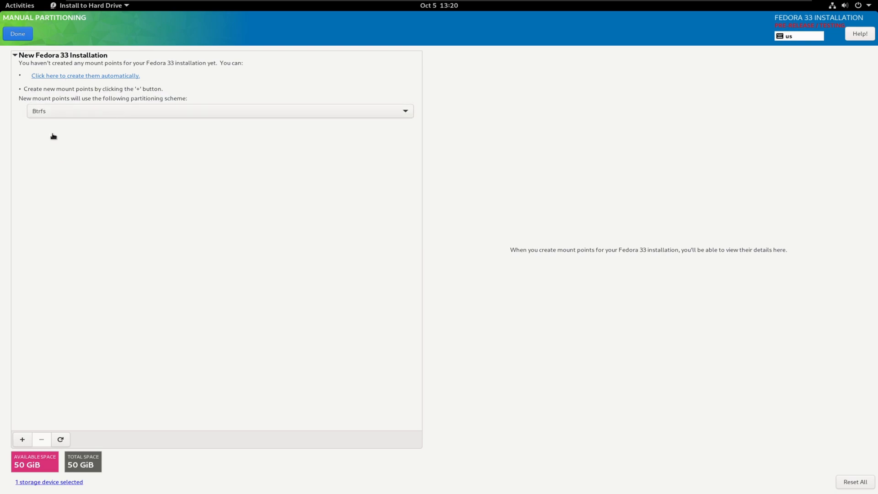
left_click(85, 75)
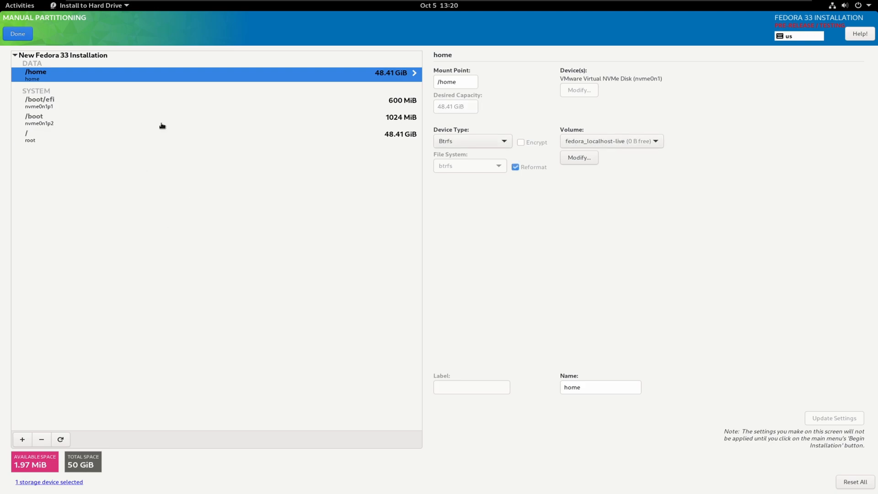
mouse_move(78, 433)
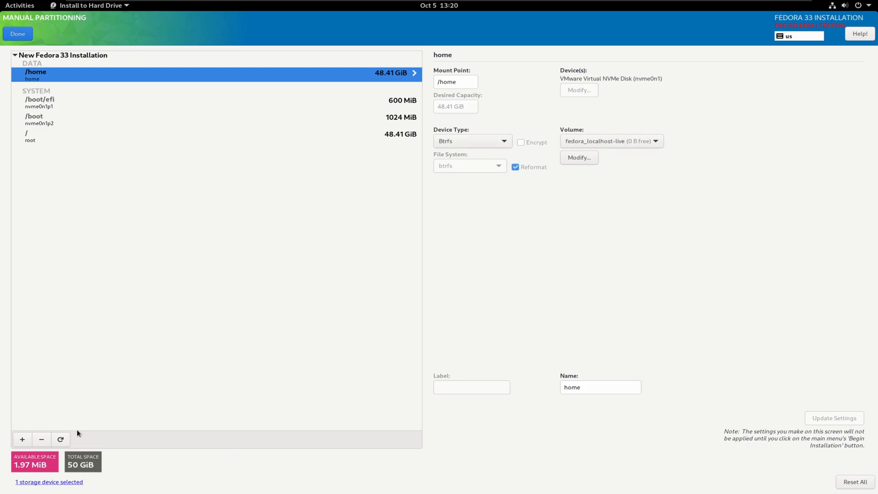
left_click(40, 439)
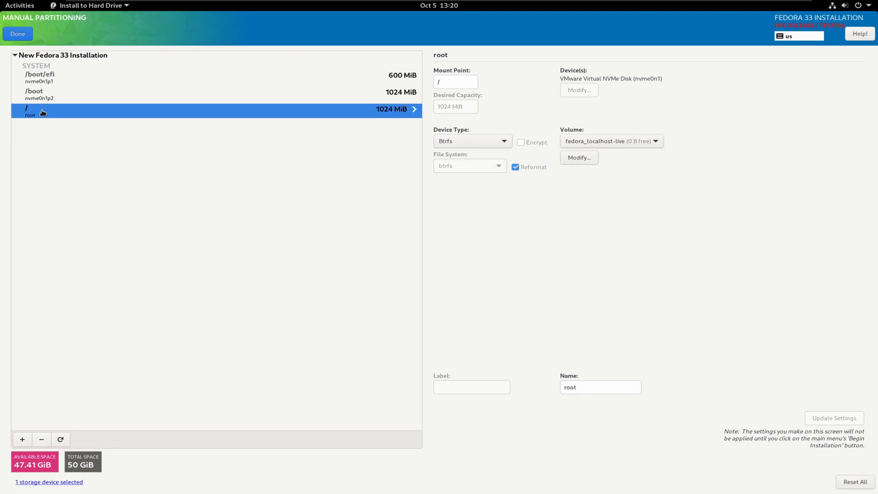
mouse_move(10, 209)
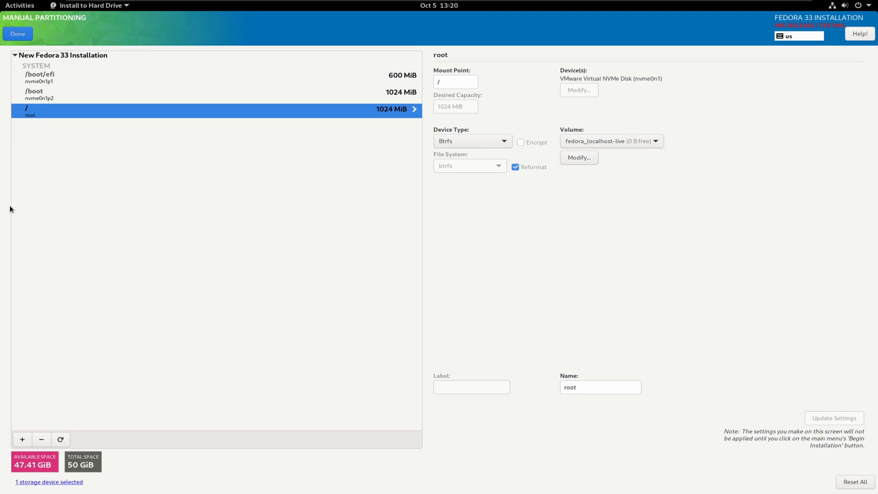
mouse_move(23, 439)
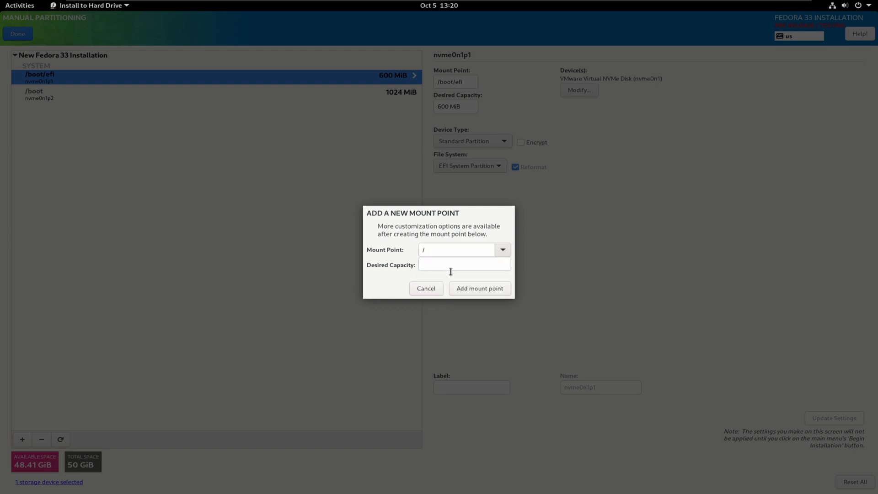
left_click(479, 288)
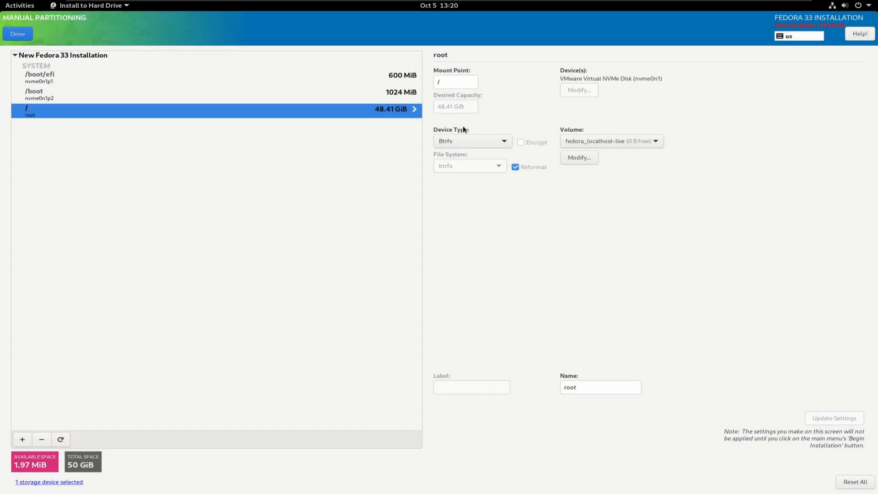
mouse_move(524, 190)
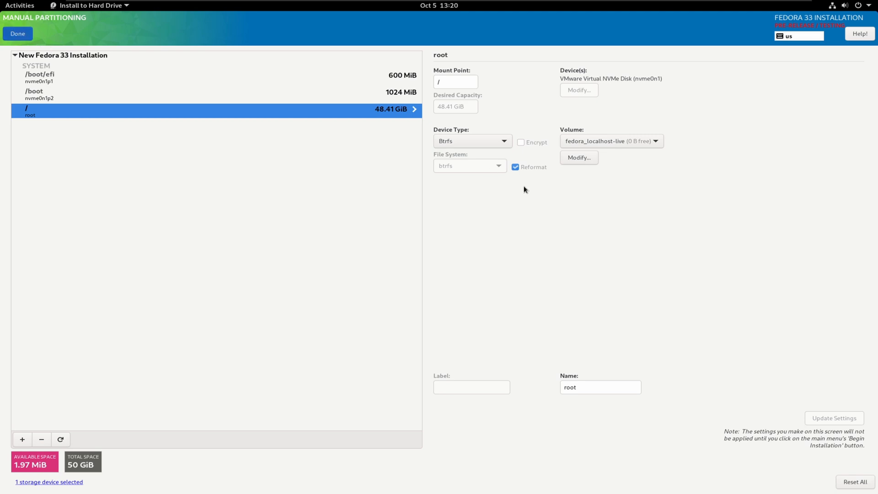
- Accept the Summary of Changes and return to the Installation Summary
left_click(18, 33)
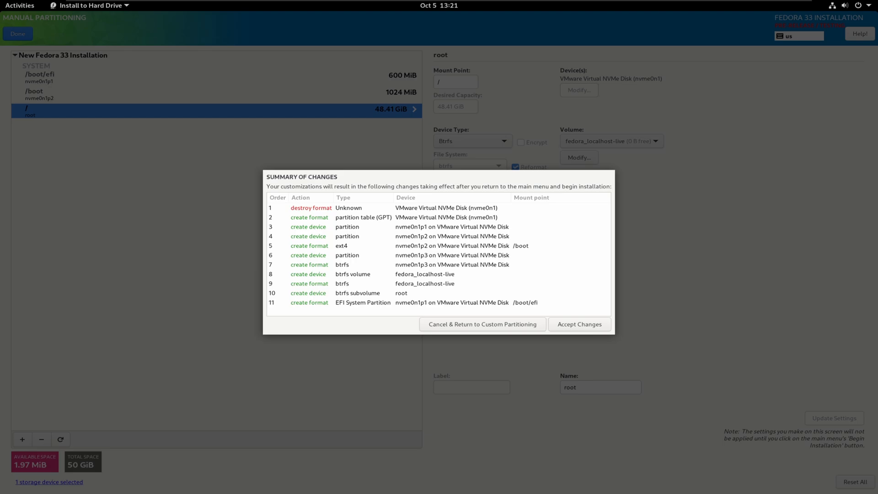
left_click(579, 324)
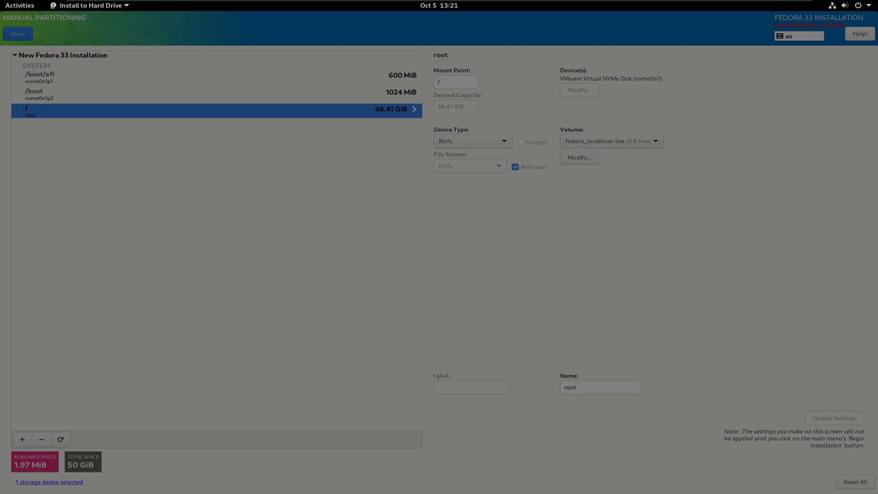
left_click(17, 33)
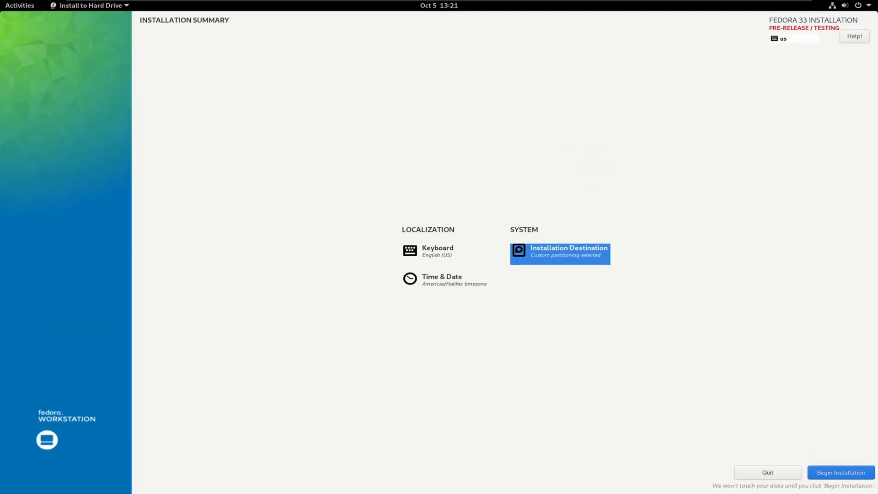
- Begin installing Fedora 33 from the Installation Summary screen
left_click(840, 472)
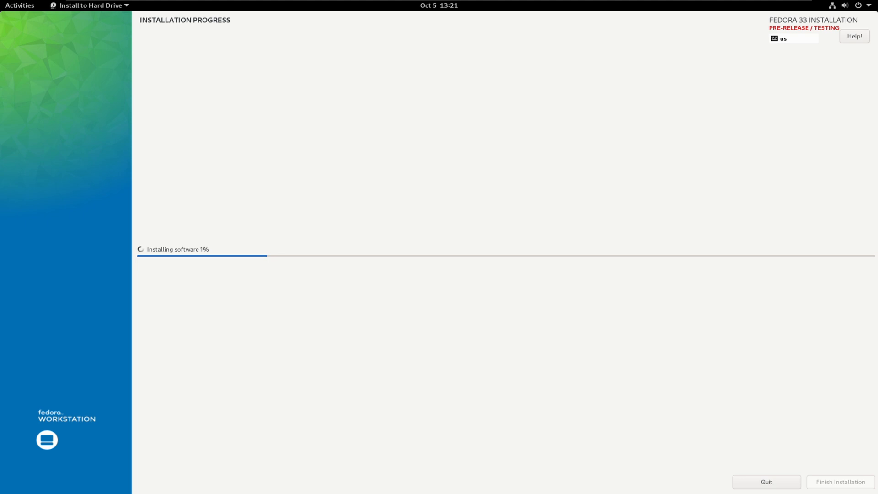
mouse_move(494, 154)
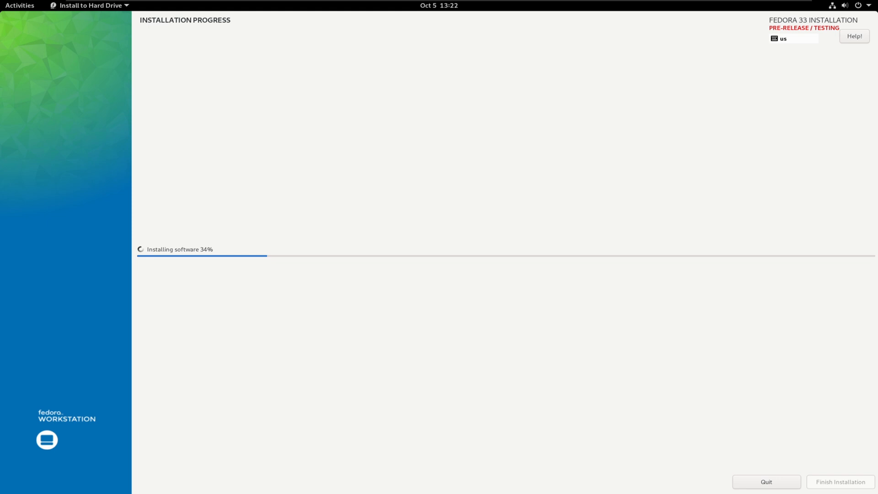
mouse_move(620, 18)
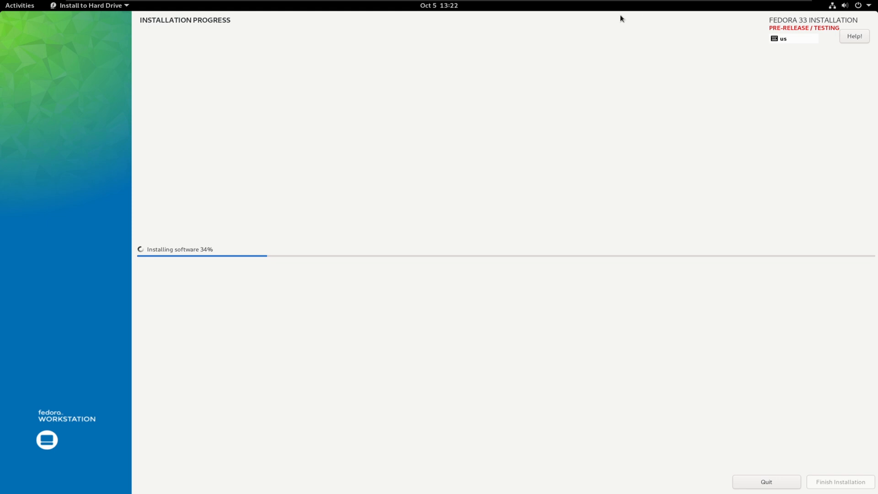
mouse_move(572, 67)
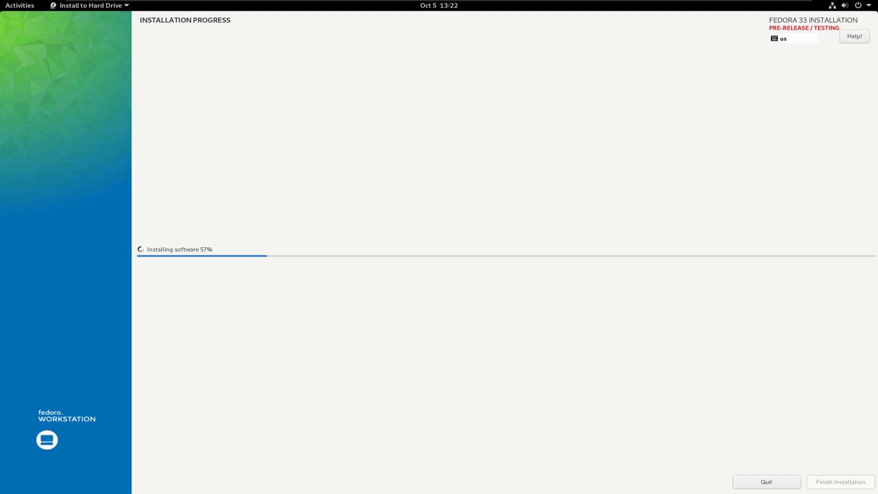
- Let the software installation progress to 59%
left_click(19, 5)
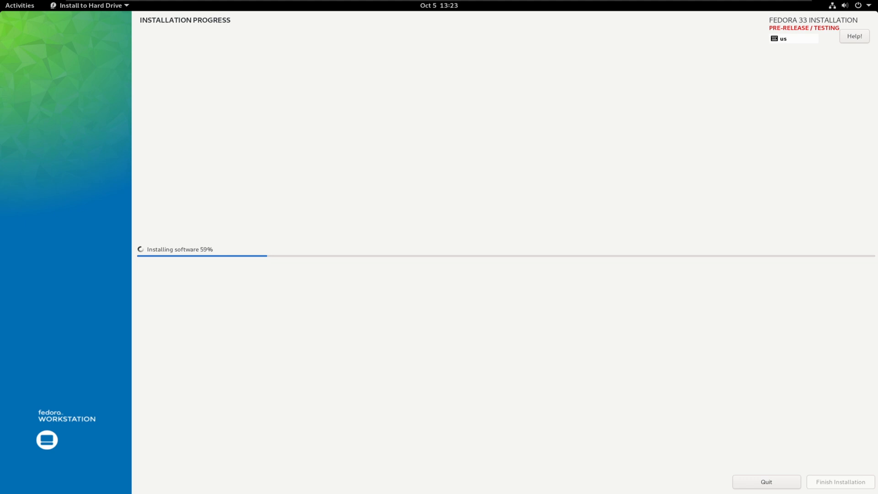
mouse_move(88, 189)
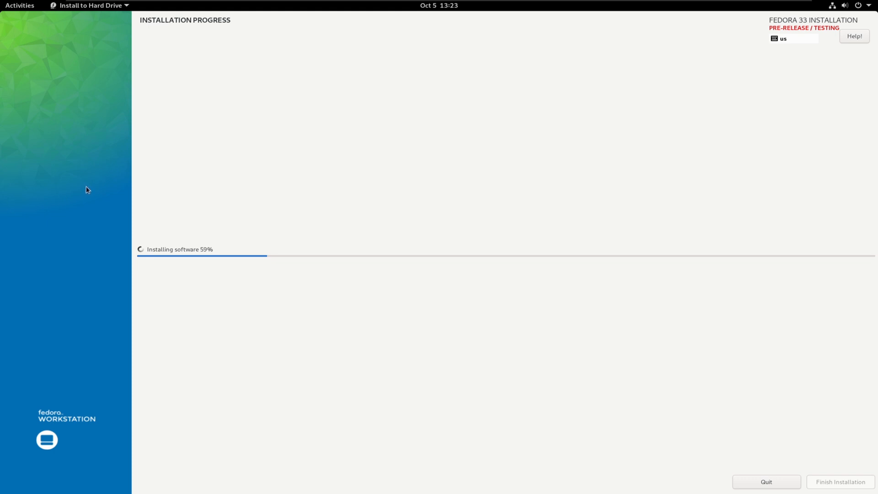
mouse_move(441, 152)
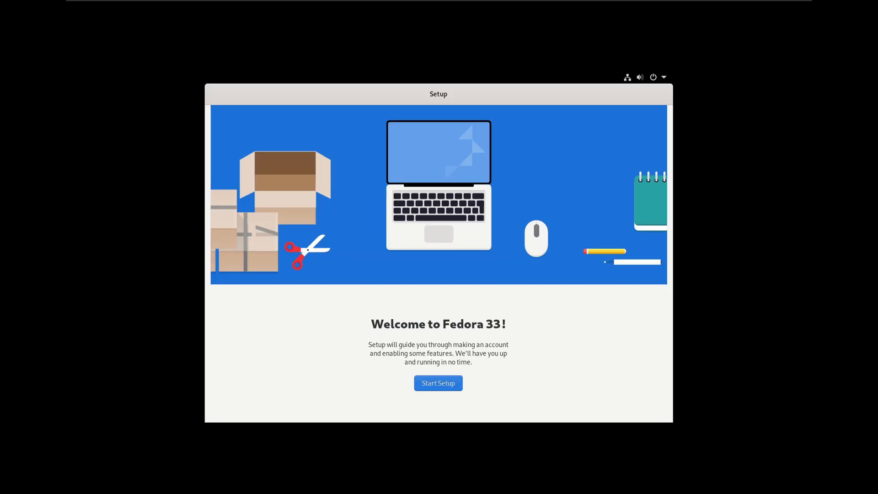
- Begin first-time setup, enter the full name 'matt' and choose an account picture
left_click(438, 383)
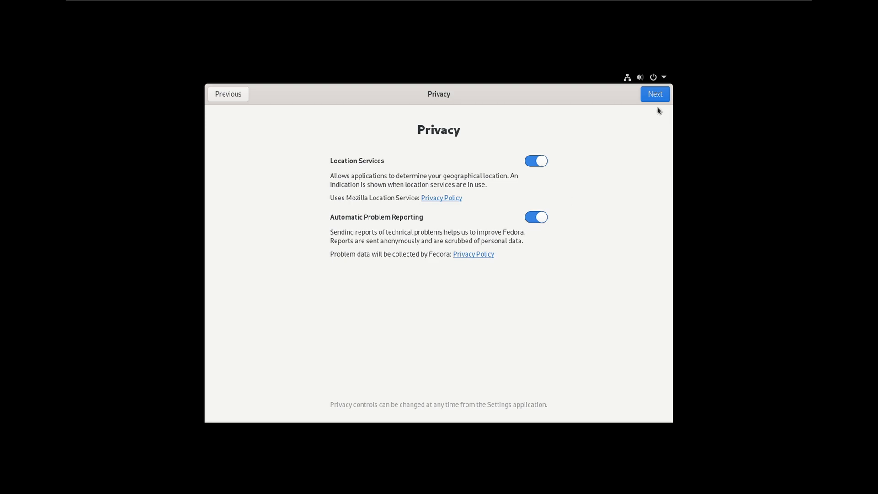
left_click(653, 93)
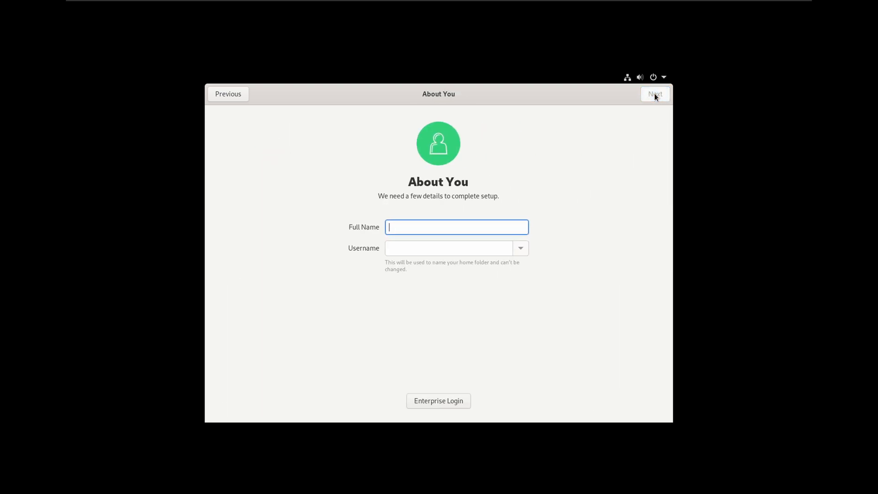
type("matt")
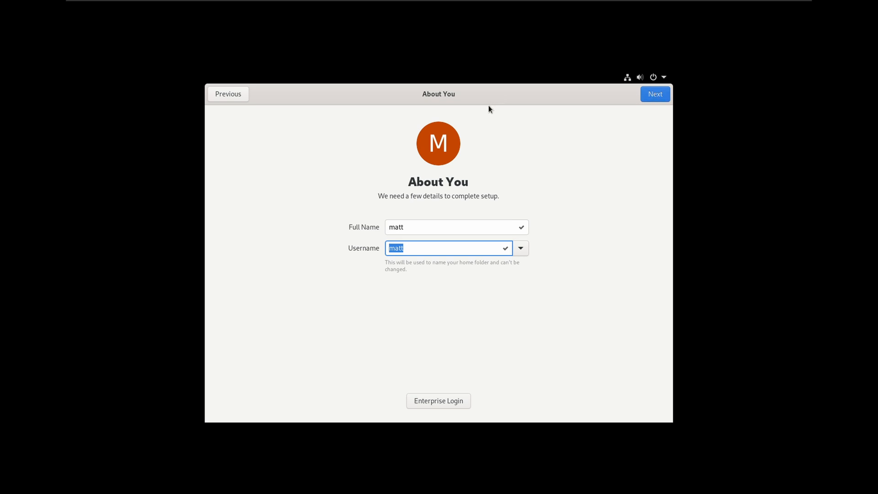
left_click(438, 143)
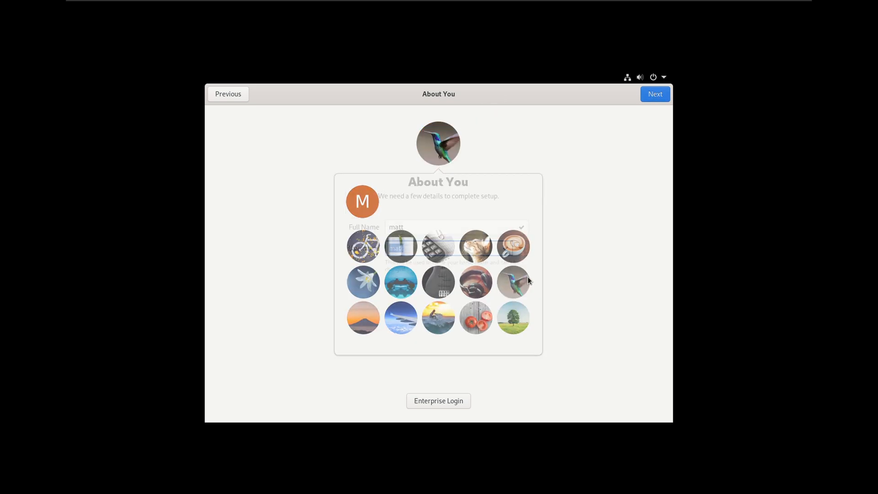
- Set the account password and finish setup to reach the desktop
left_click(655, 94)
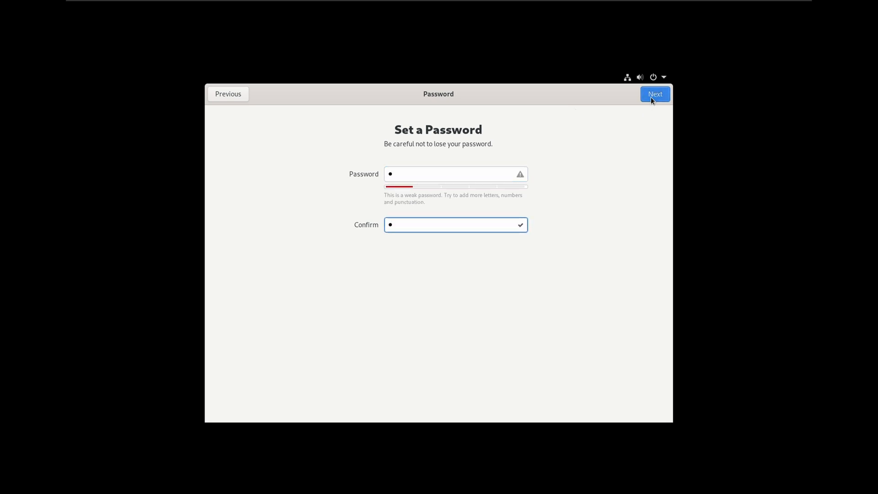
left_click(654, 93)
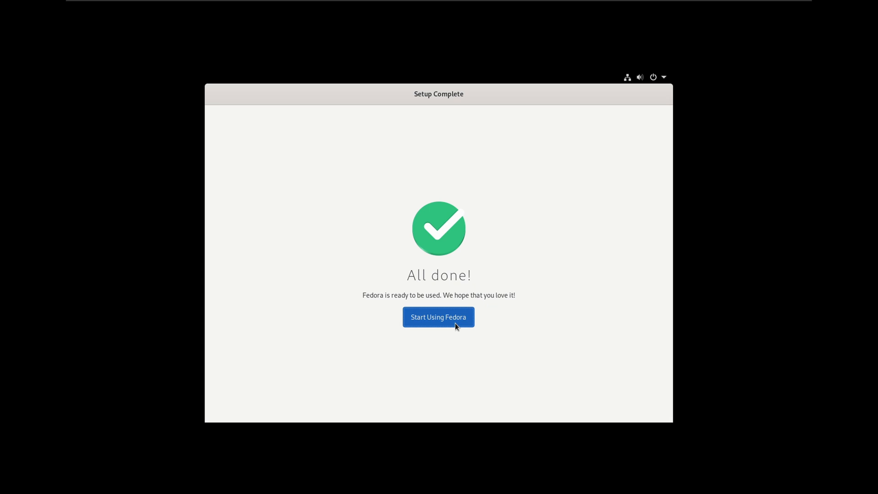
left_click(438, 317)
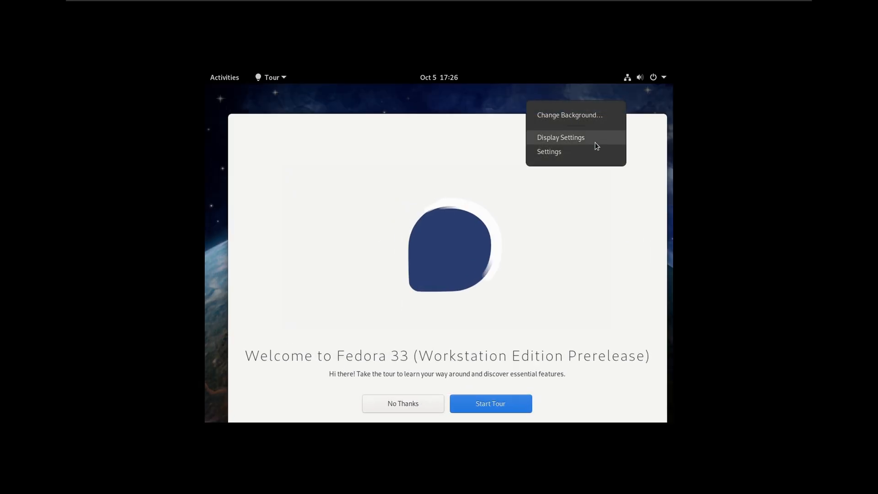
- Switch the display to 1920 × 1200 (16:10), apply it and keep the changes
left_click(560, 137)
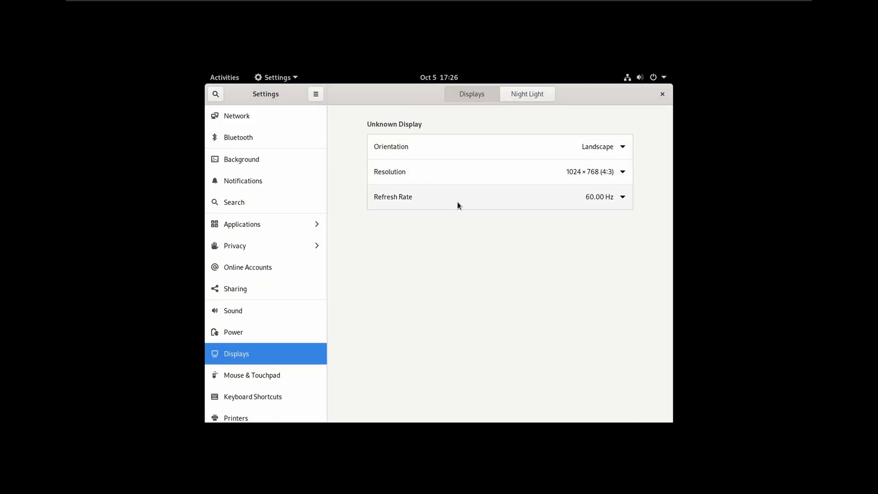
left_click(620, 171)
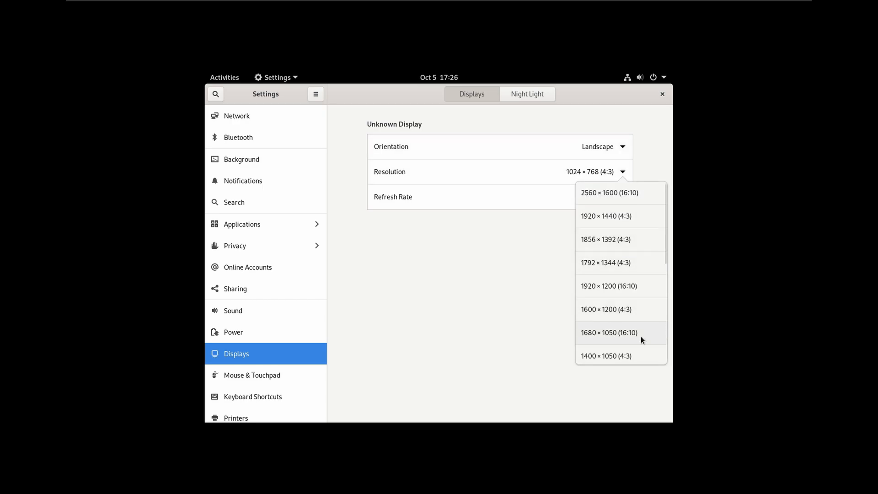
left_click(608, 285)
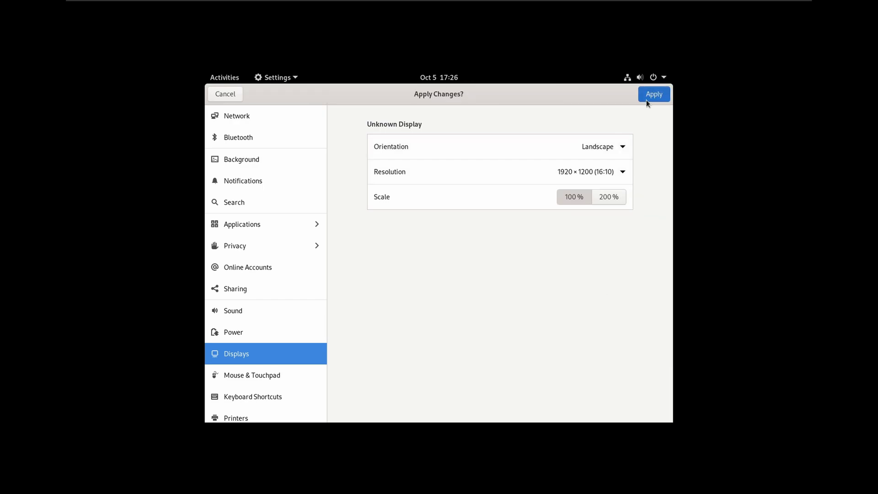
left_click(653, 93)
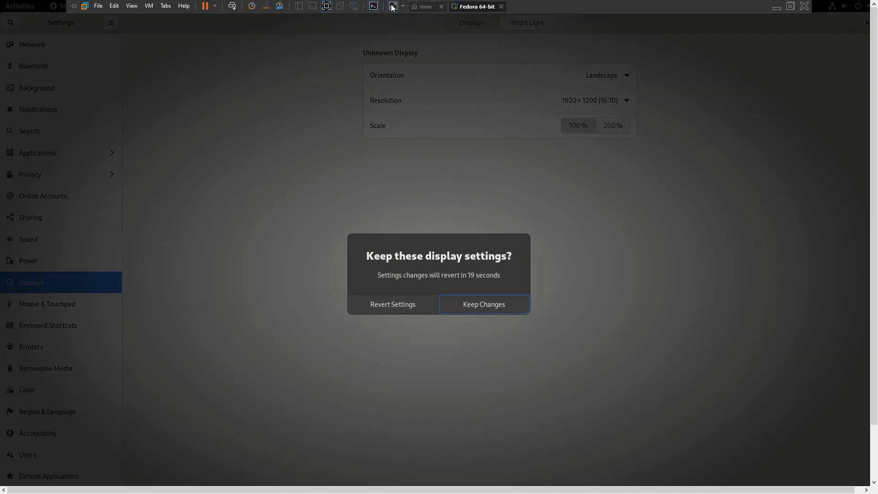
left_click(483, 304)
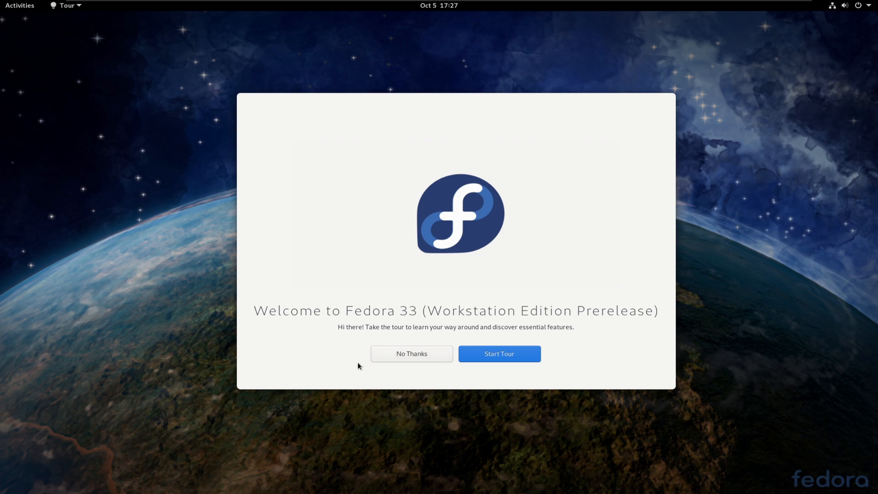
- Start the GNOME Tour and advance through the search, notifications and system settings pages
left_click(498, 353)
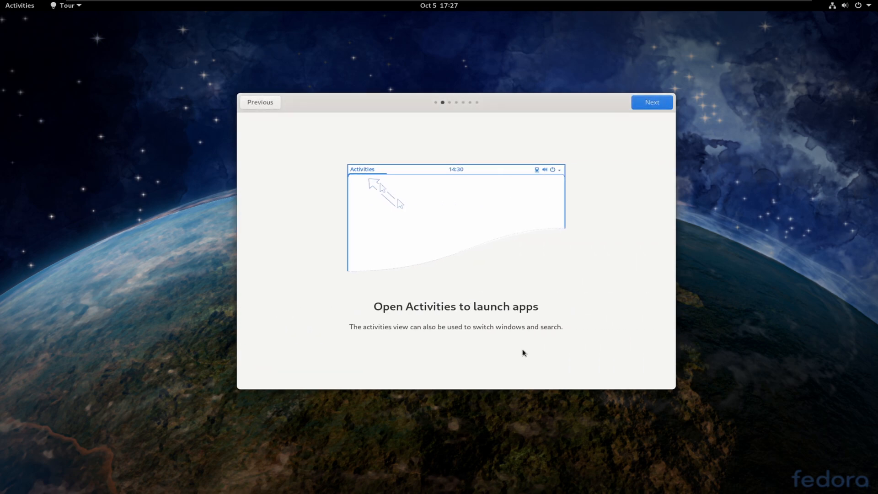
mouse_move(22, 5)
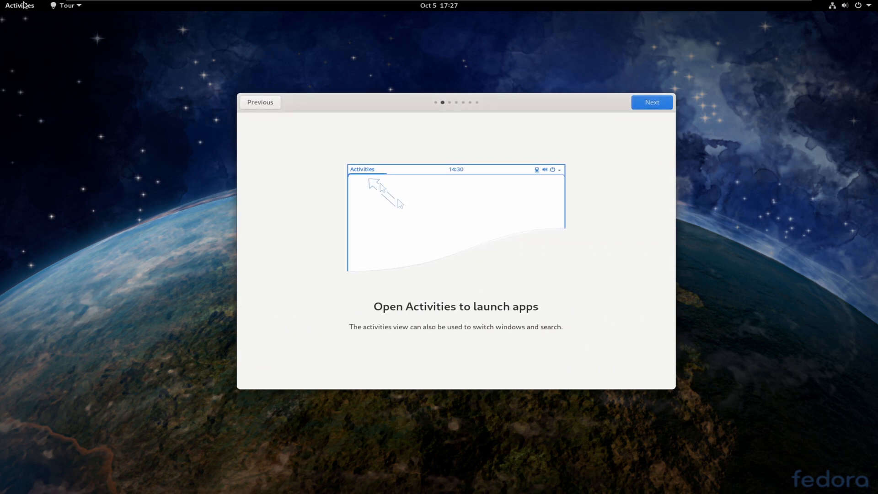
left_click(651, 102)
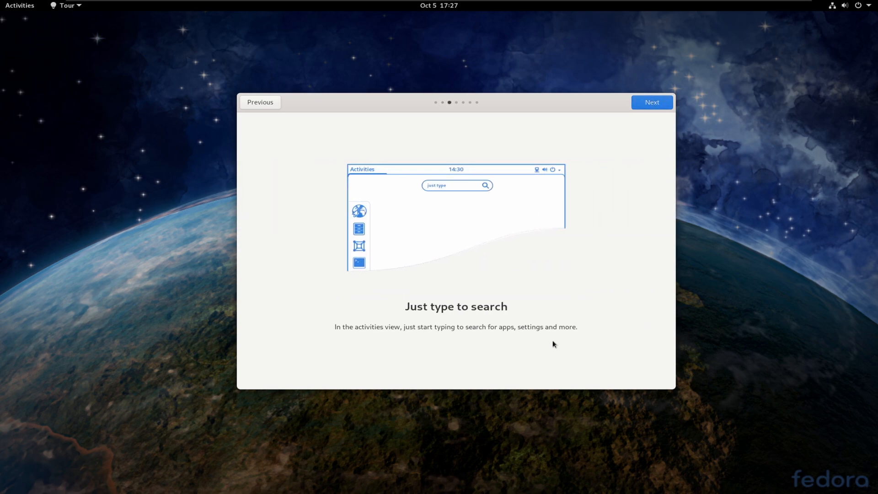
mouse_move(234, 122)
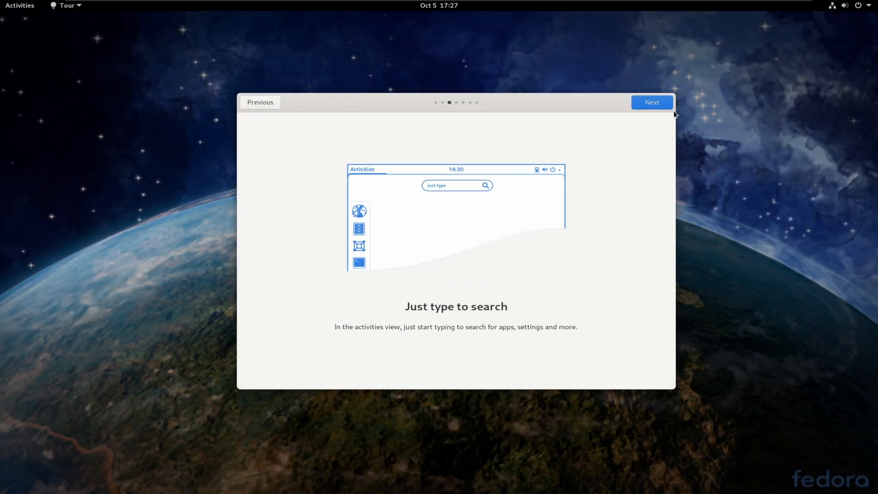
left_click(651, 102)
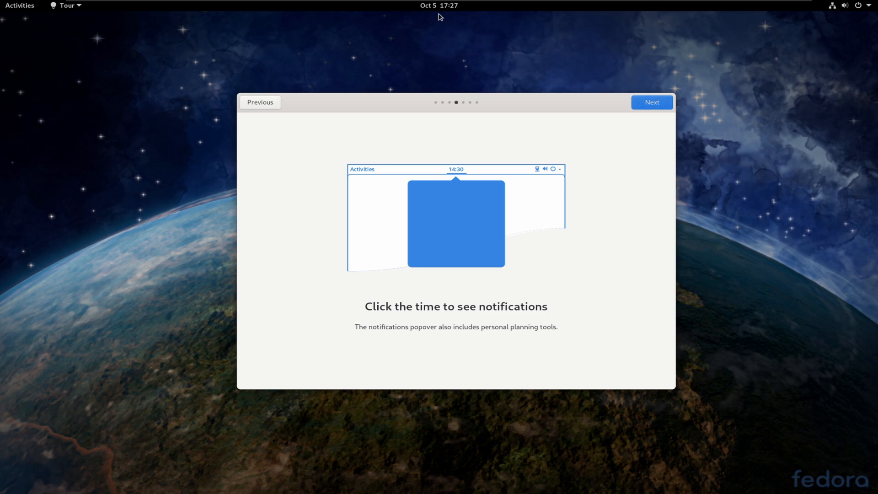
left_click(651, 102)
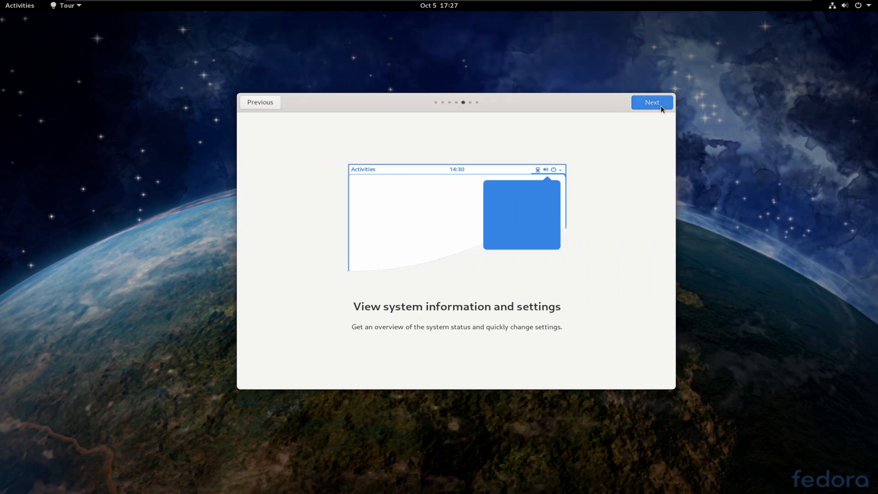
mouse_move(866, 19)
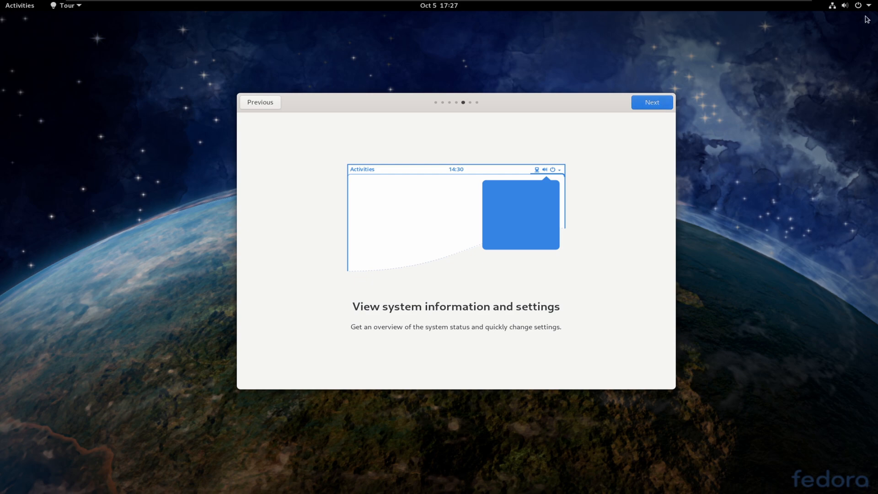
- Open and close the system status menu, then advance to the Software tour page
left_click(858, 5)
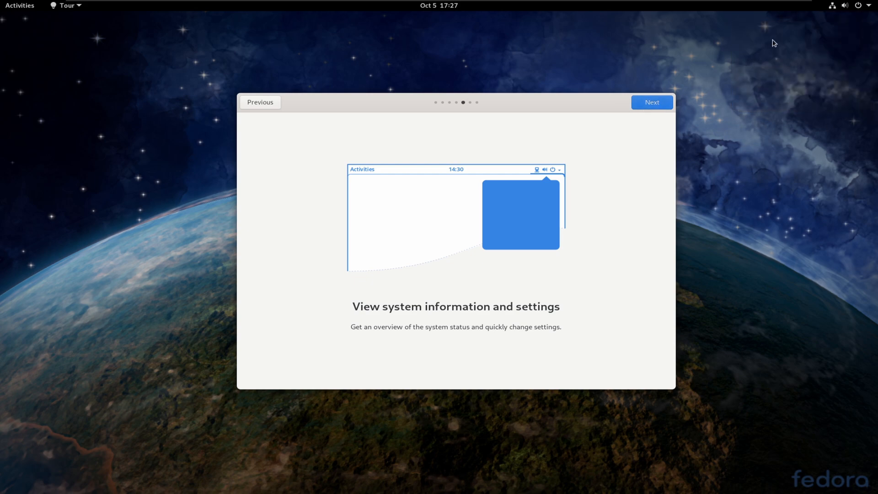
left_click(857, 6)
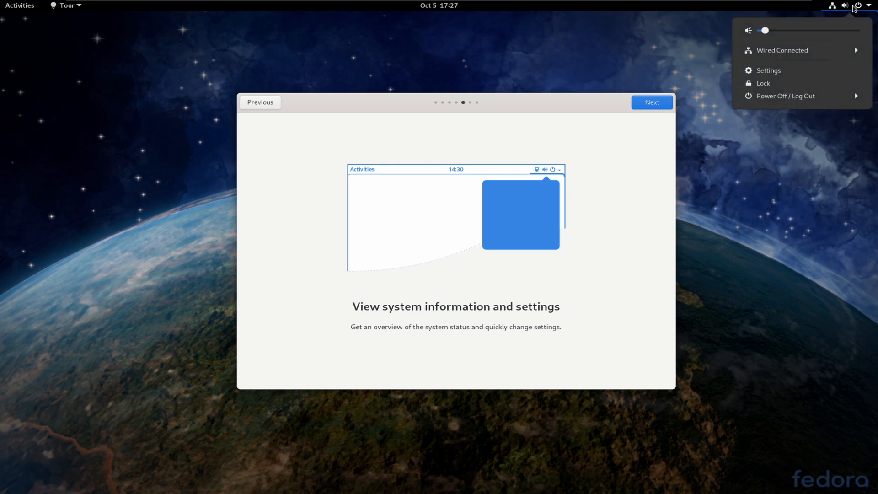
mouse_move(866, 5)
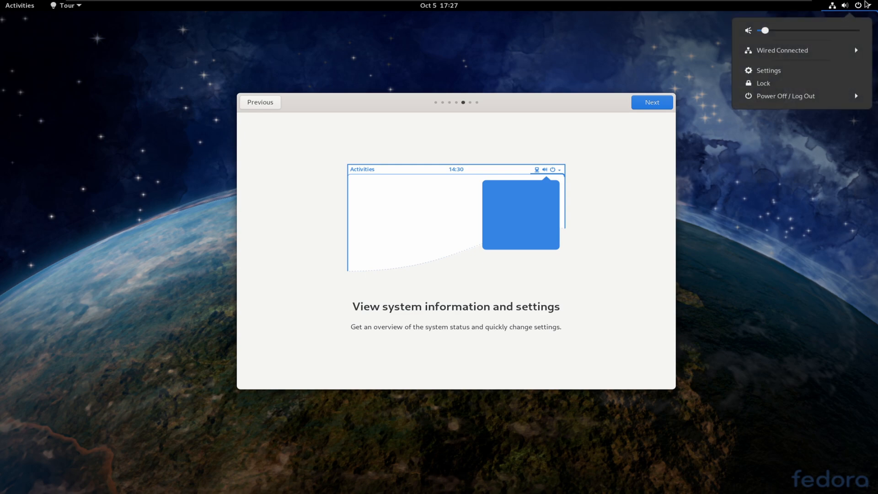
left_click(814, 211)
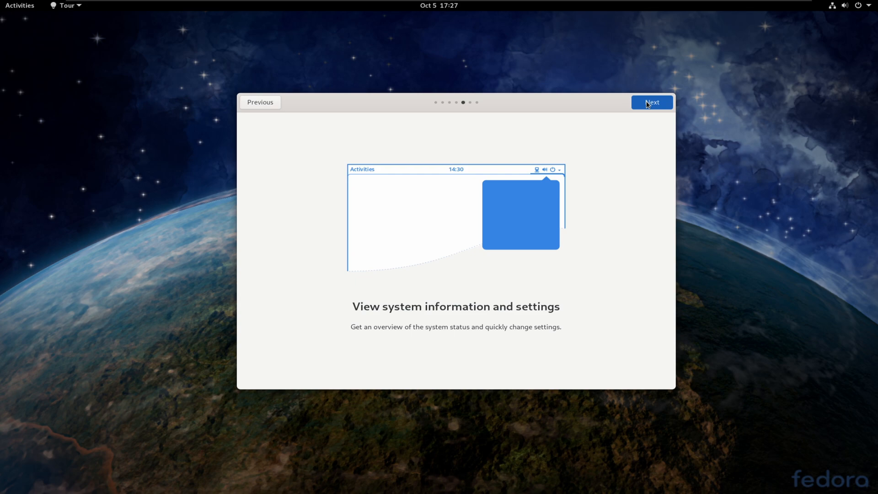
left_click(651, 102)
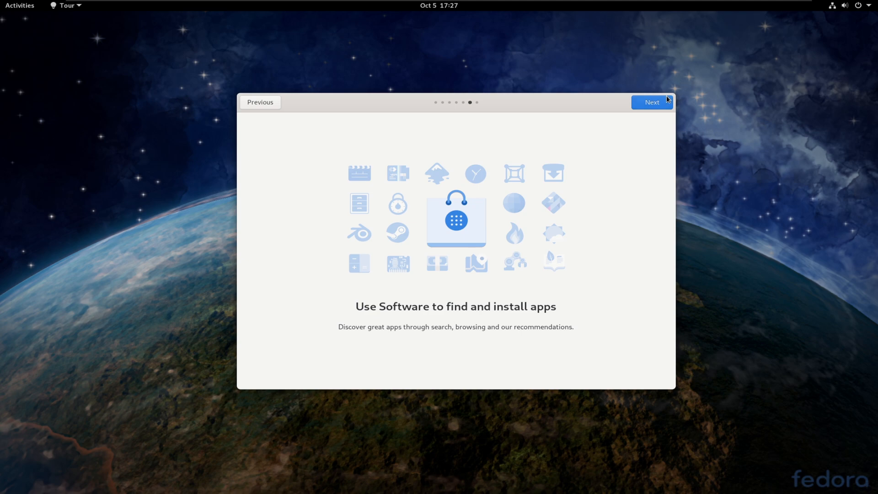
- Launch Software from Activities, enable third-party repositories and open the repository list
left_click(651, 102)
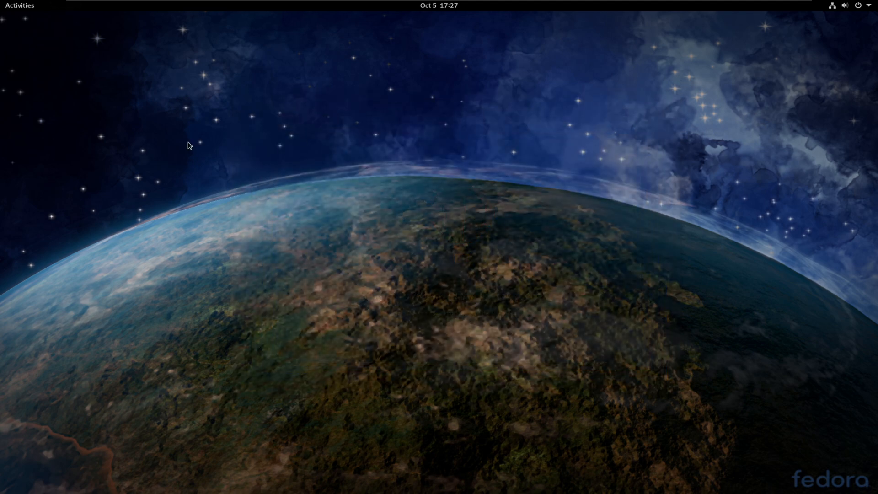
left_click(19, 5)
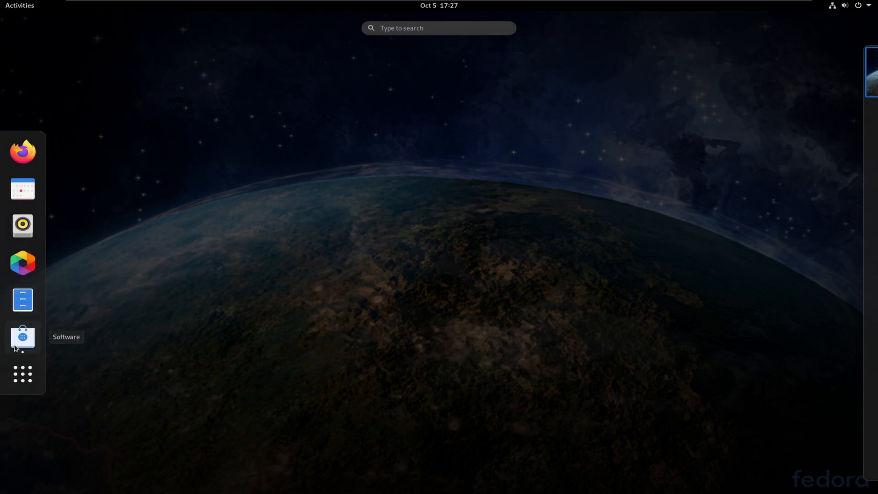
left_click(23, 337)
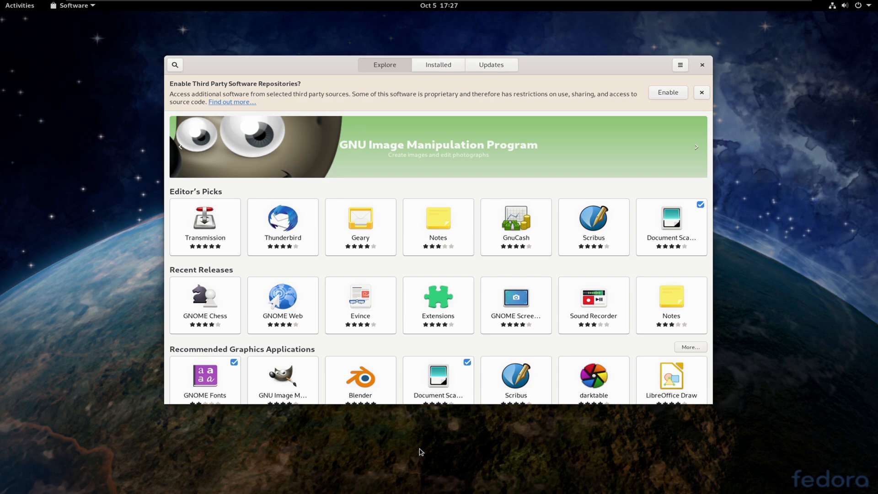
left_click(701, 92)
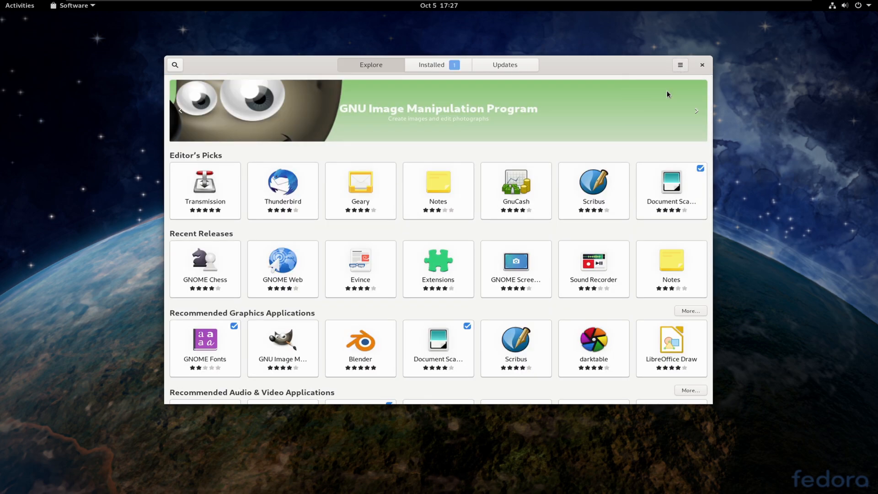
left_click(680, 64)
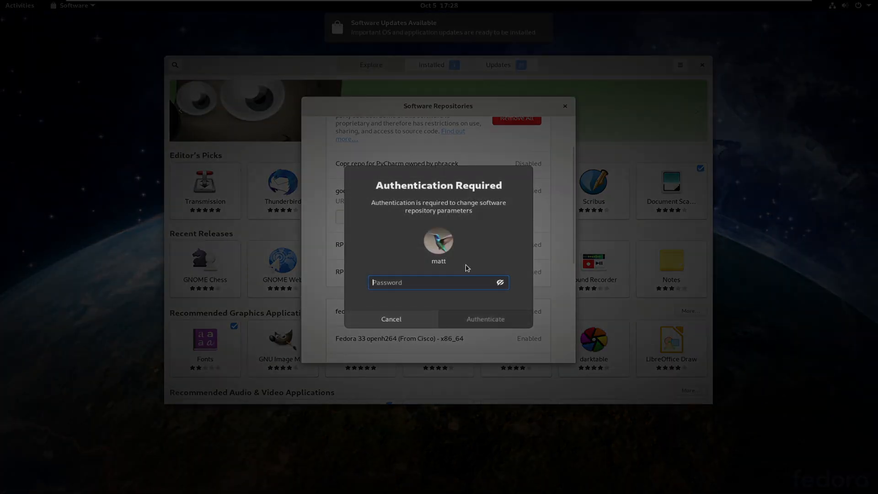
- Authenticate, enable the NVIDIA Driver and Steam repositories, and close the repositories list
left_click(389, 318)
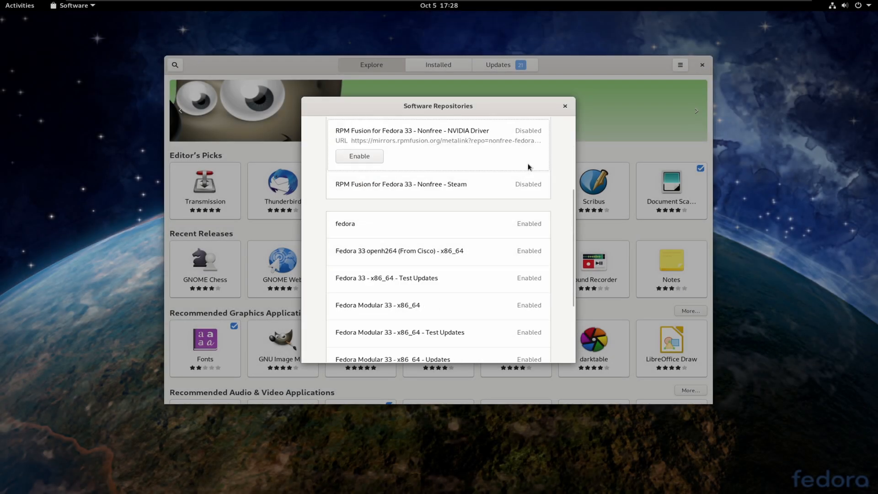
left_click(359, 156)
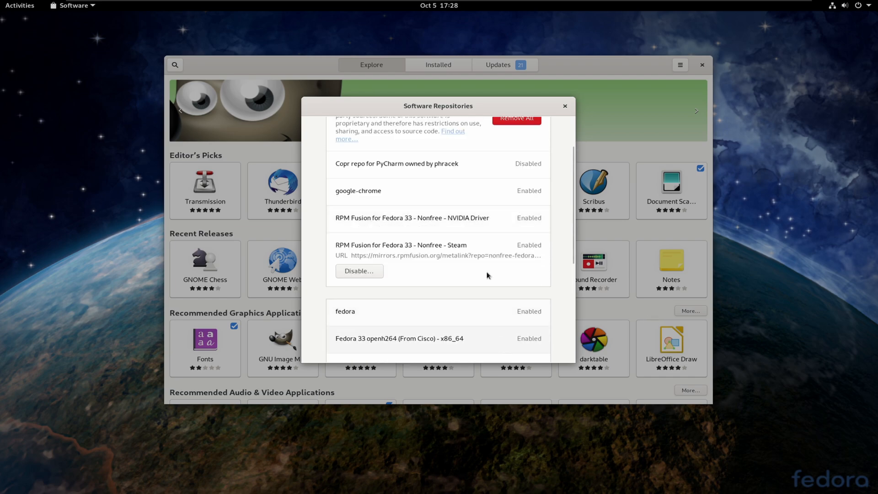
scroll("down", 3)
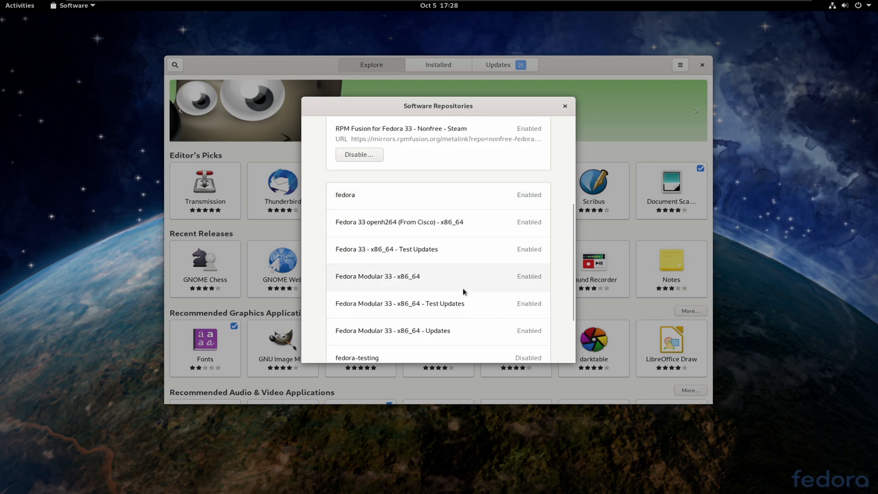
scroll("down", 3)
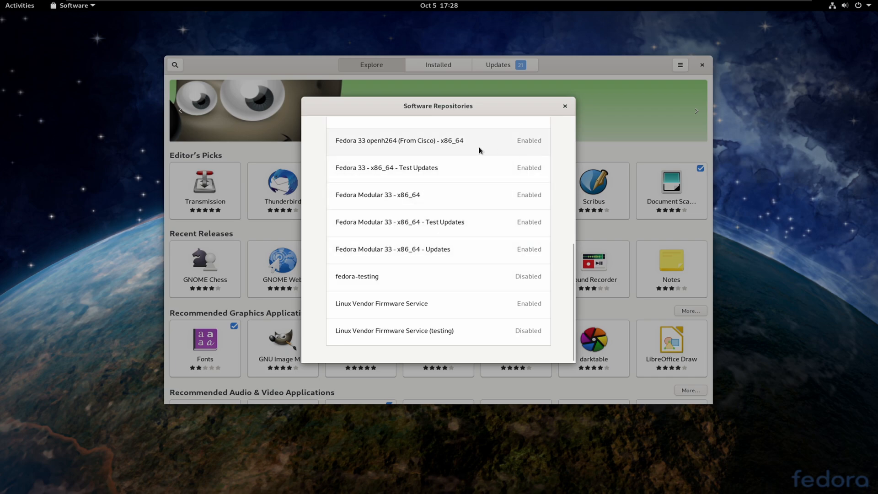
mouse_move(456, 222)
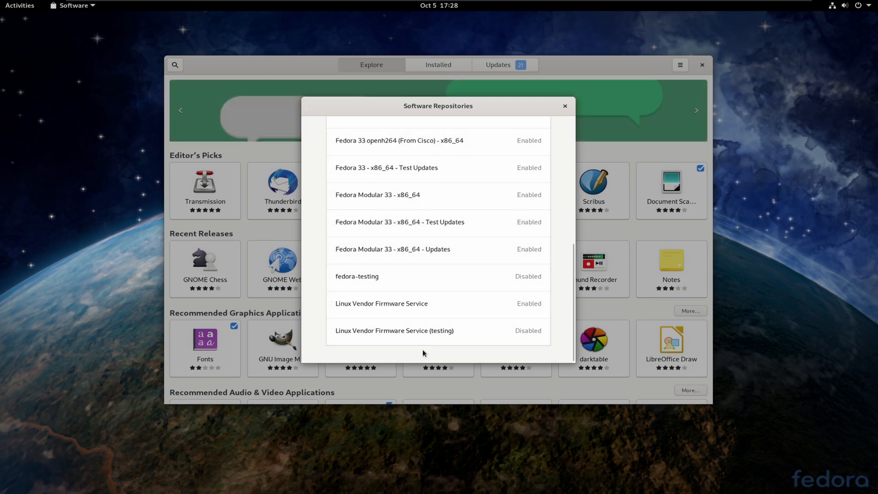
left_click(564, 106)
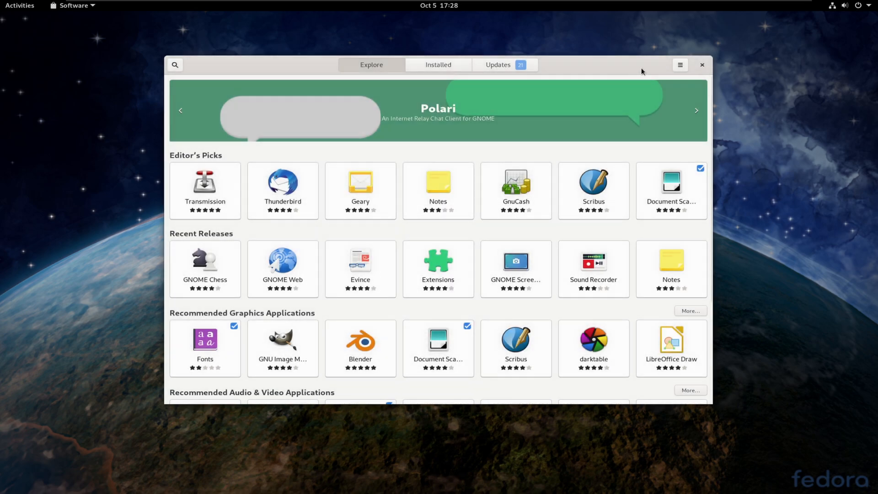
mouse_move(692, 285)
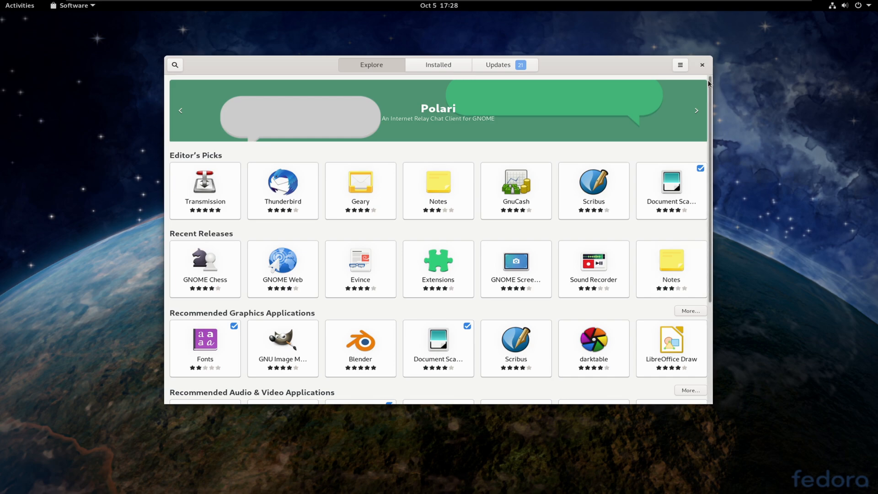
left_click(679, 64)
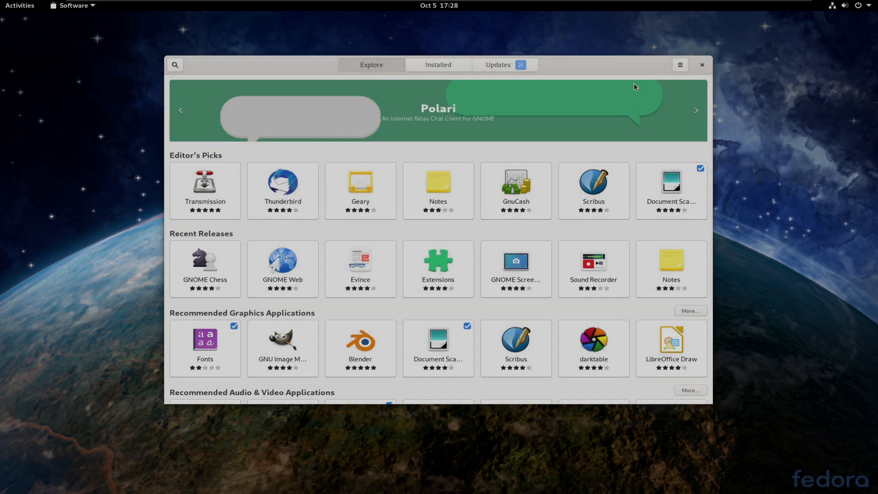
left_click(679, 64)
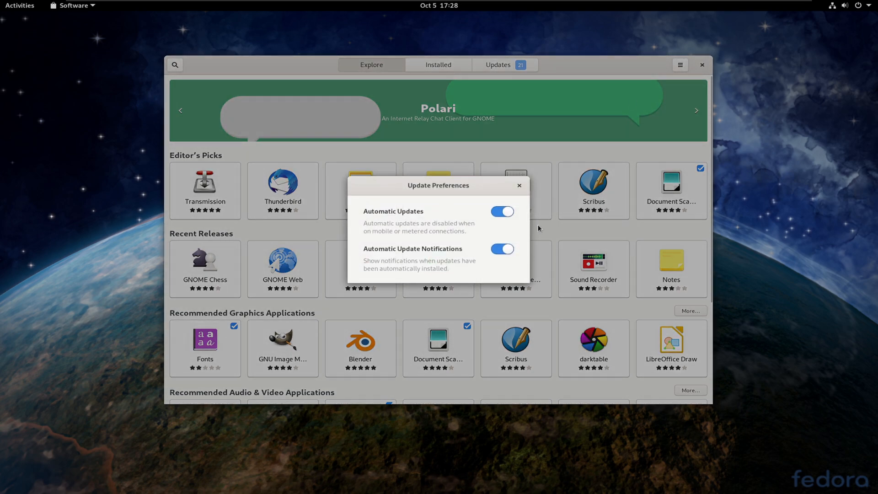
left_click(679, 65)
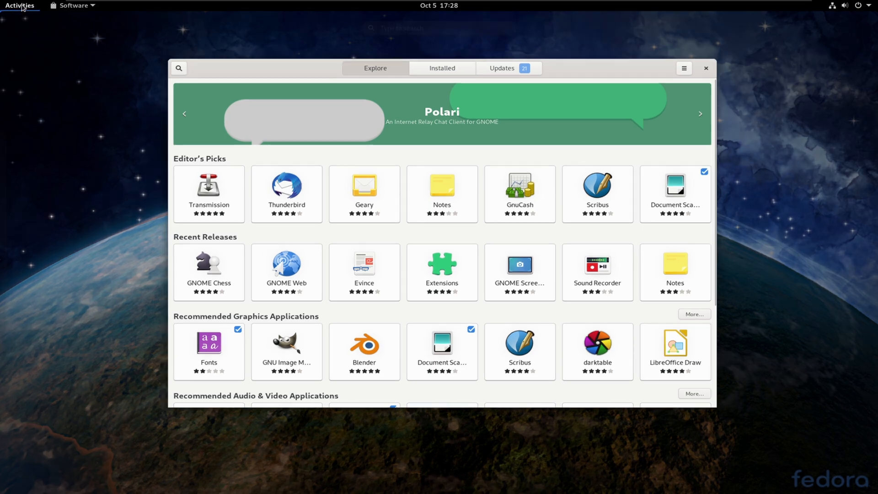
left_click(19, 5)
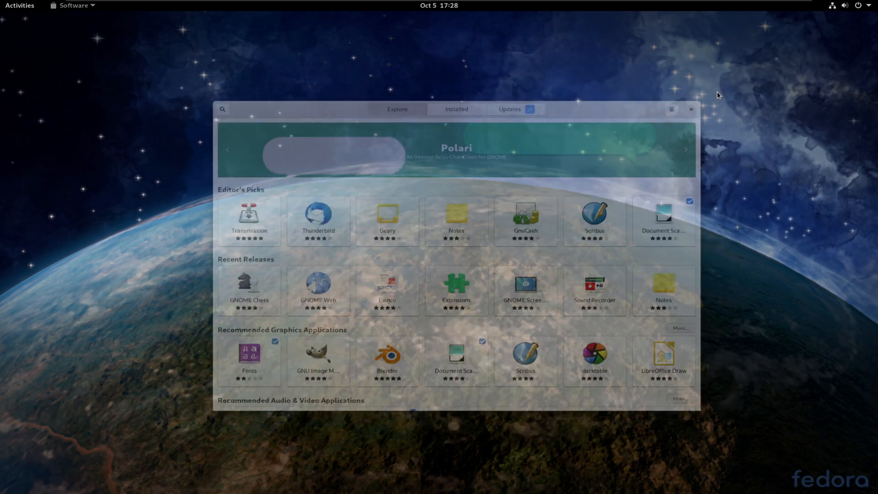
- Run 'sudo dnf install open-vm-tools' in Terminal and submit the sudo password
left_click(20, 5)
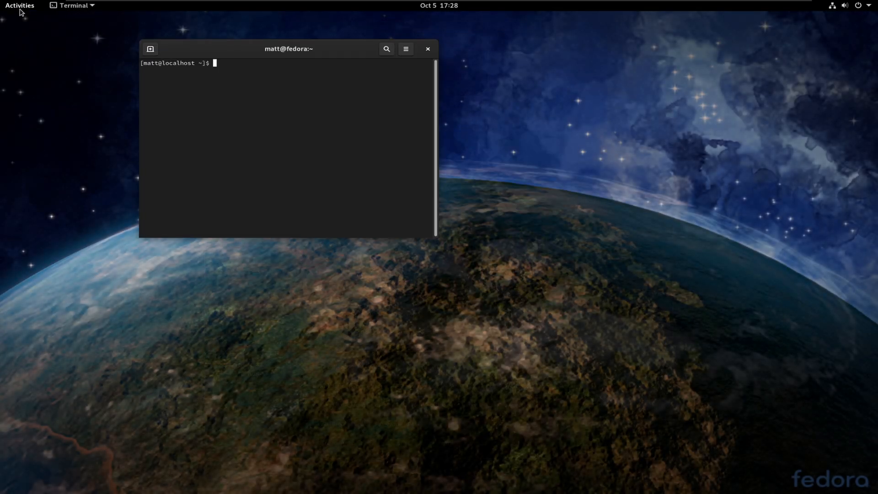
type("sudo")
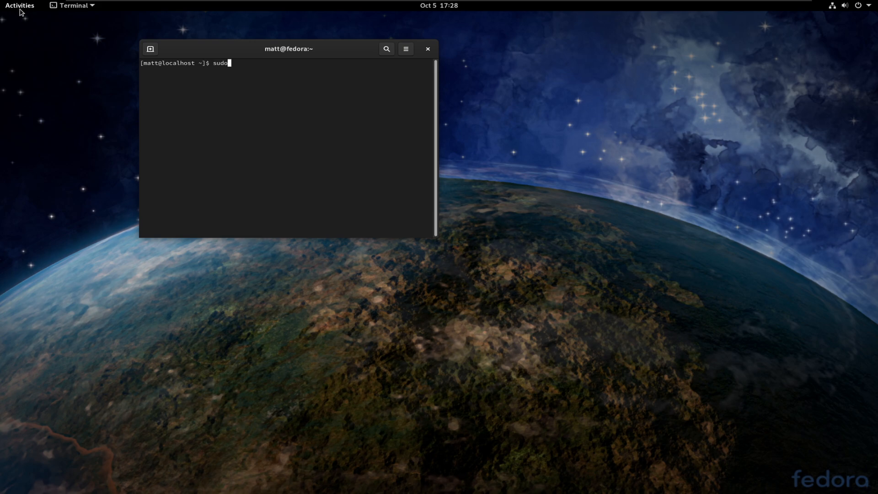
type("dnf")
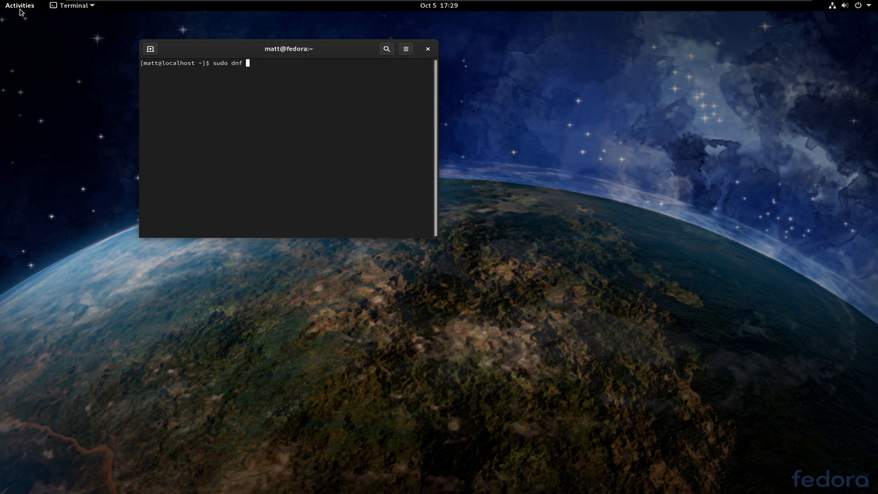
type("install")
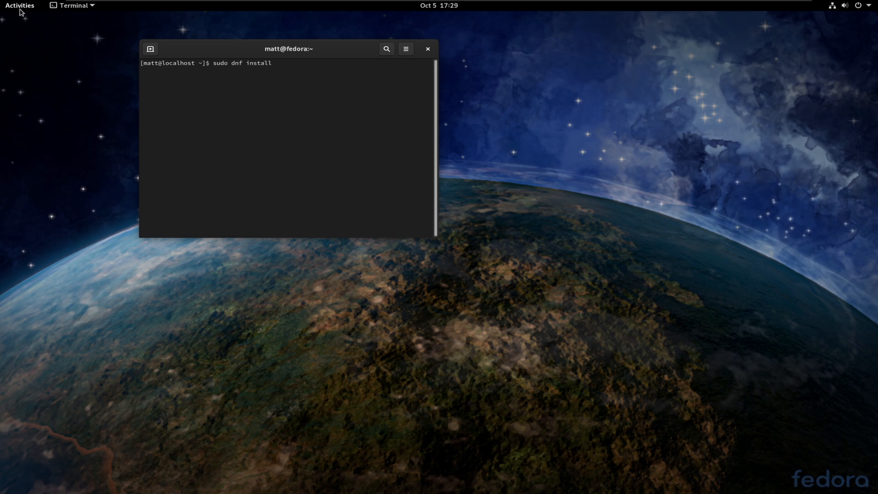
type("openm")
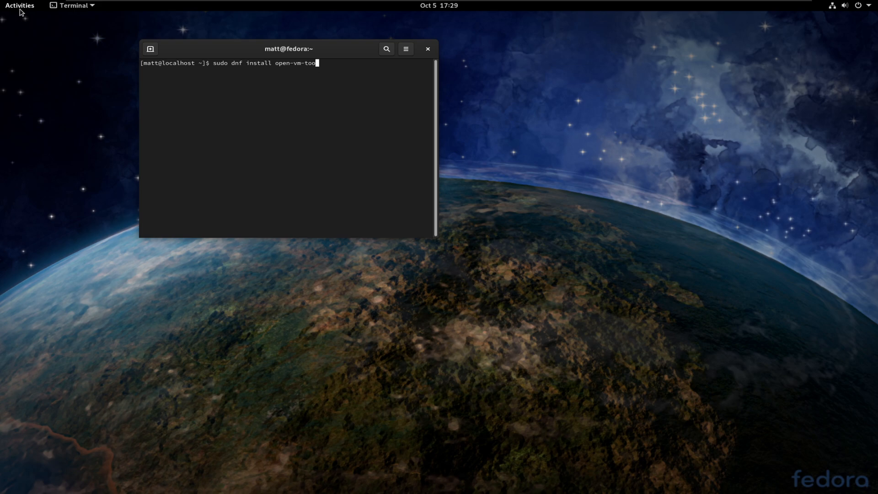
key("Return")
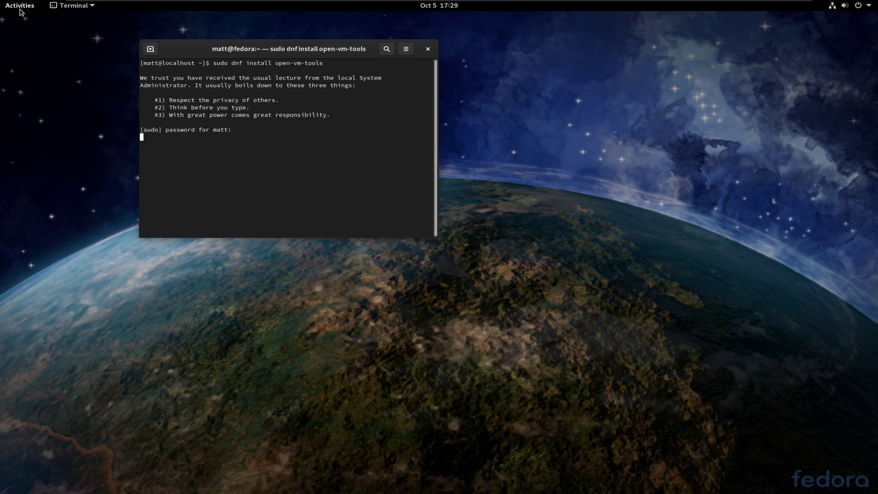
key("Return")
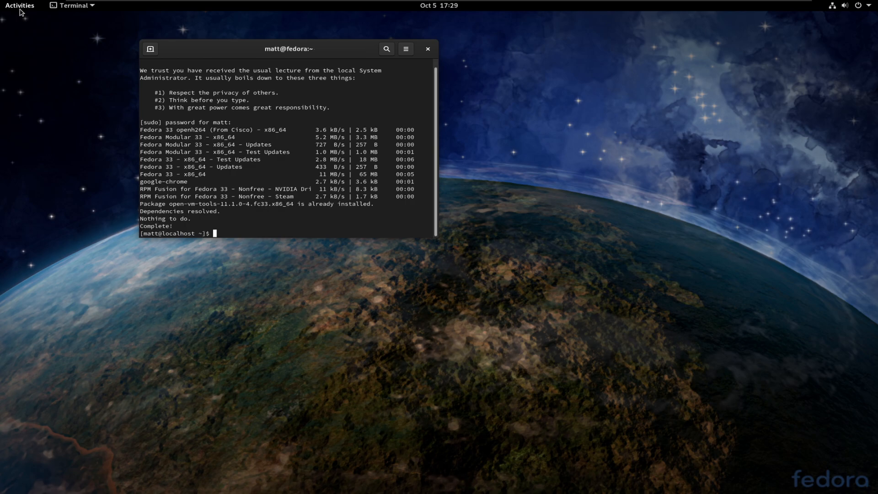
mouse_move(418, 18)
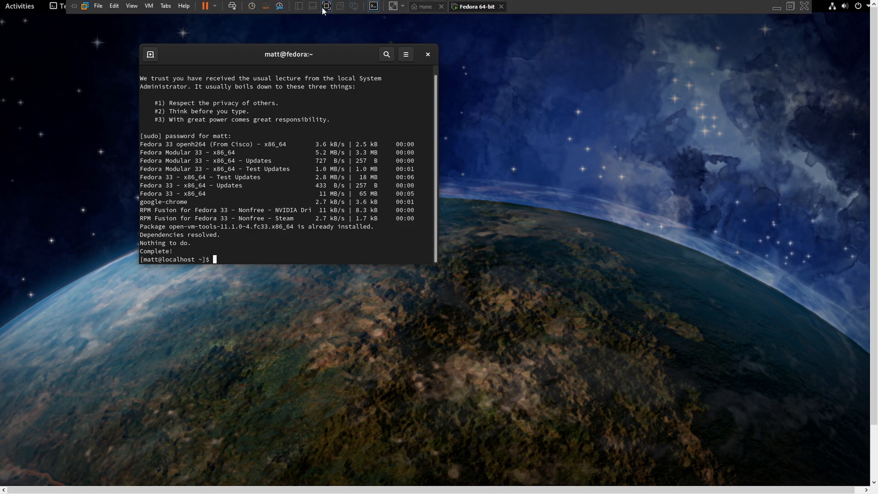
left_click(326, 6)
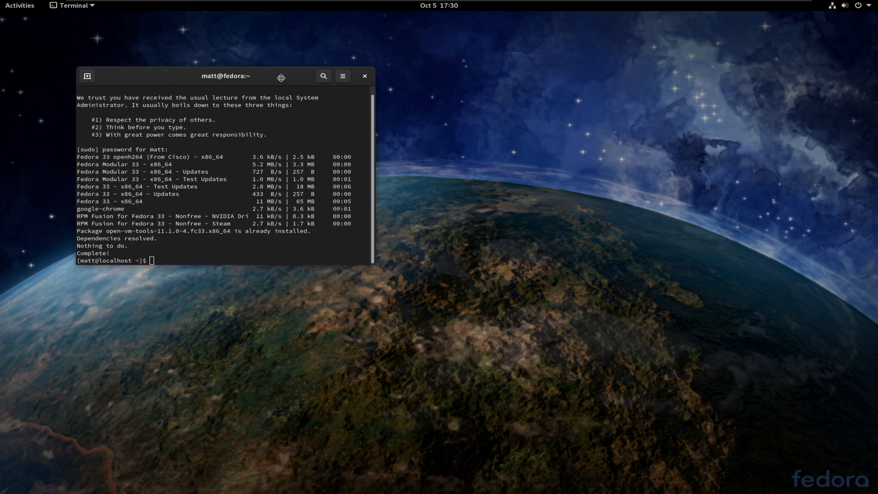
- Close the Terminal window and show the Activities overview
left_click(364, 75)
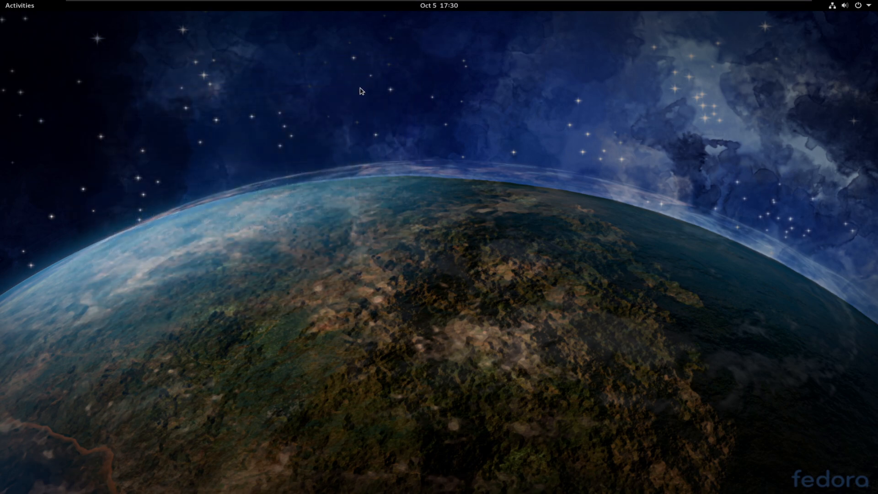
mouse_move(50, 45)
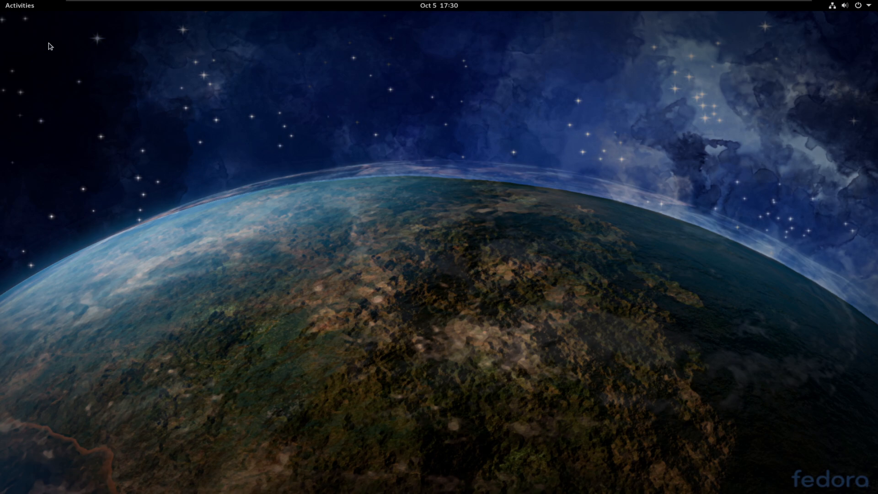
left_click(20, 5)
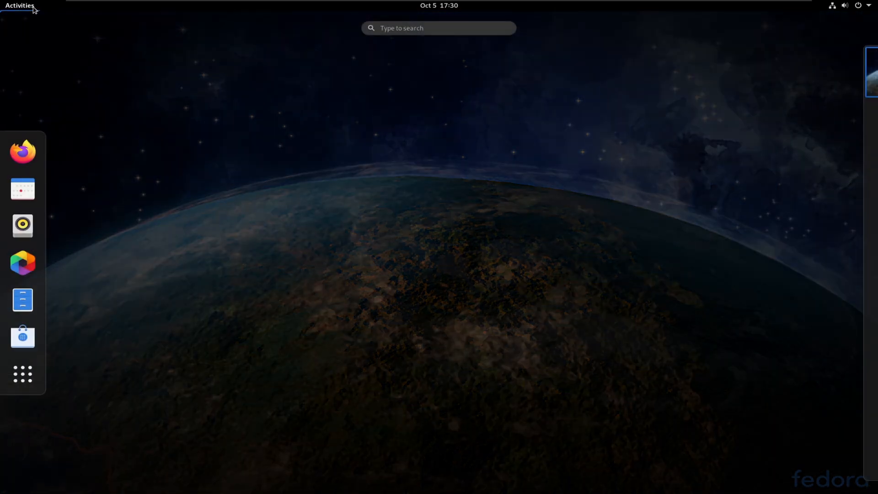